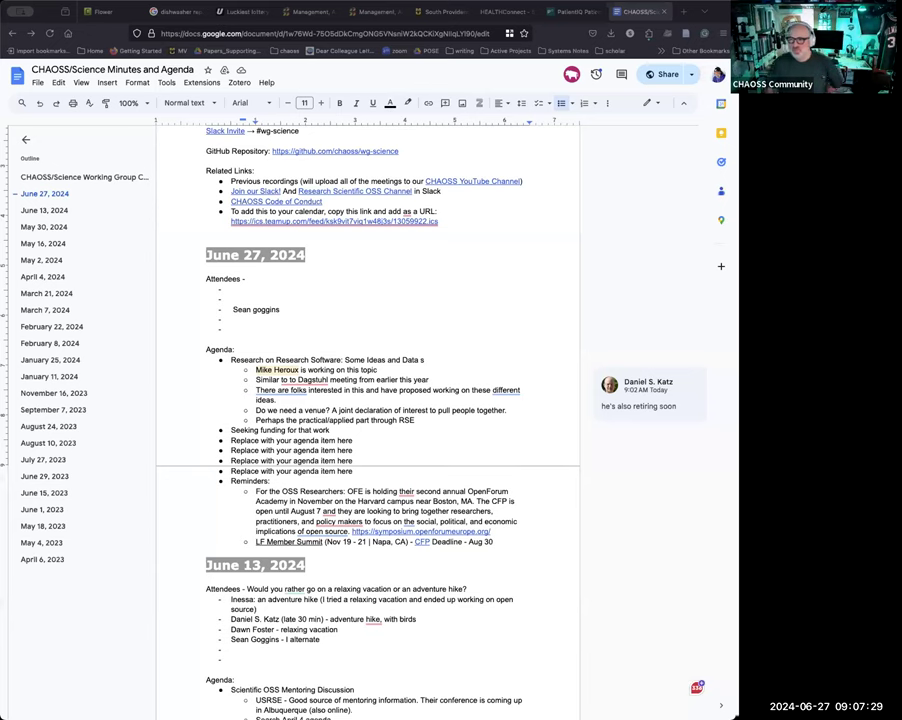
pyautogui.moveTo(660, 228)
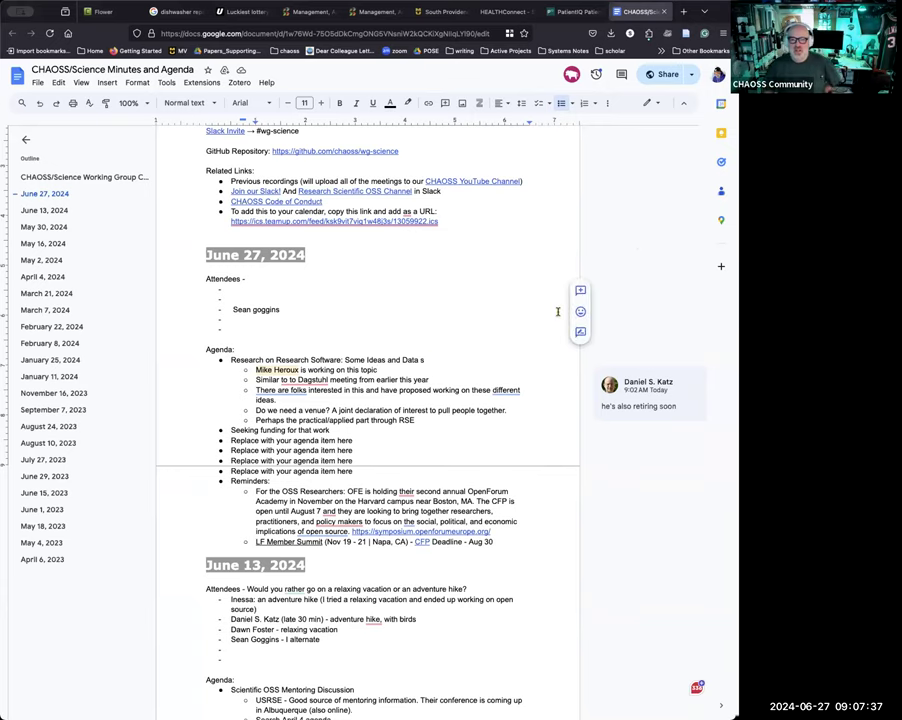
pyautogui.write('Dan Kat')
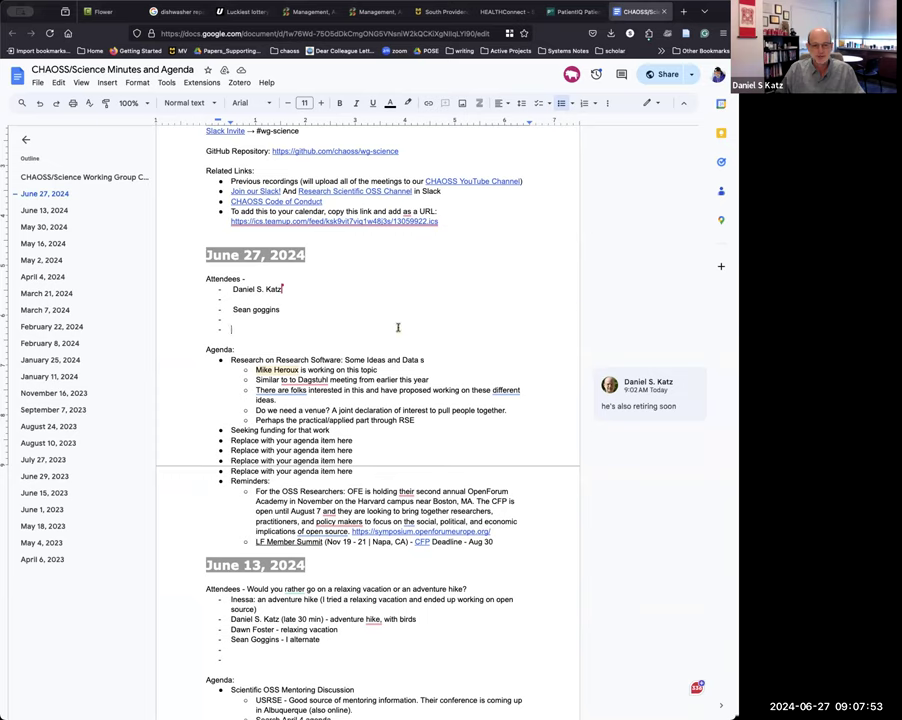
pyautogui.moveTo(604, 308)
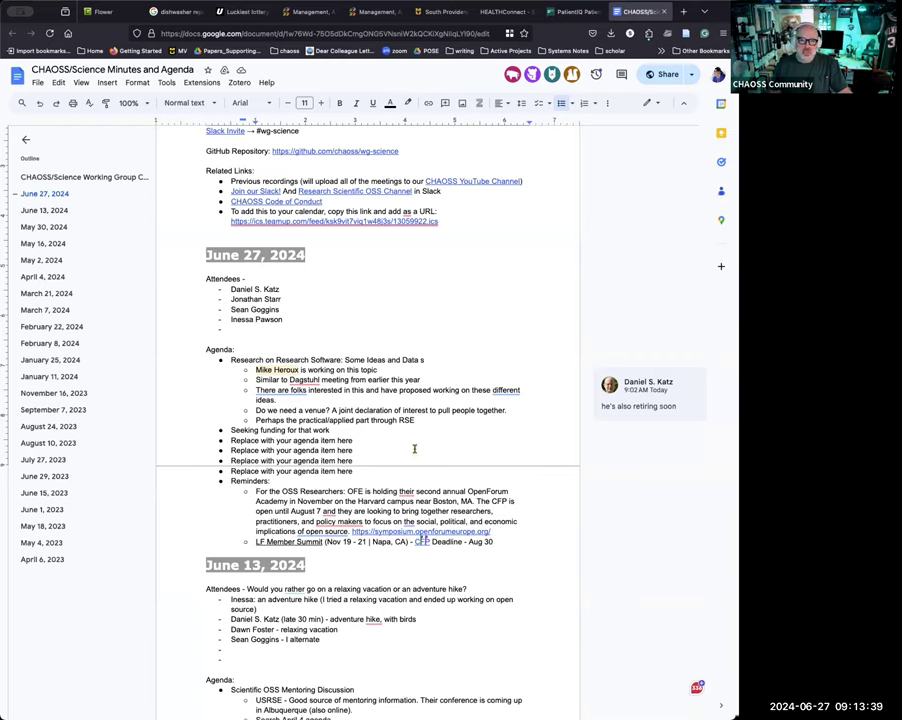
pyautogui.moveTo(590, 578)
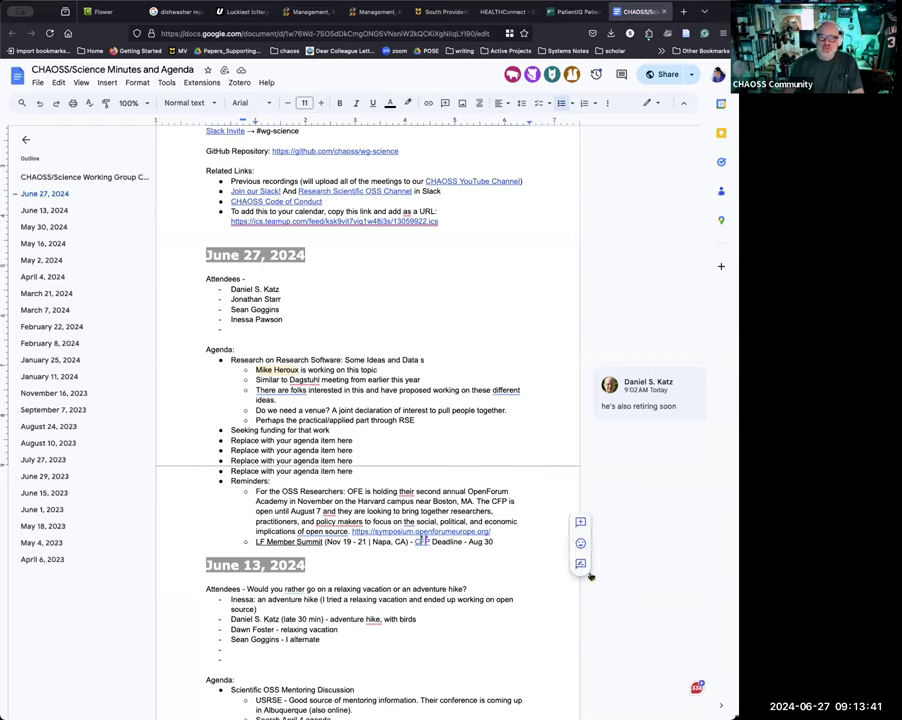
pyautogui.moveTo(520, 460)
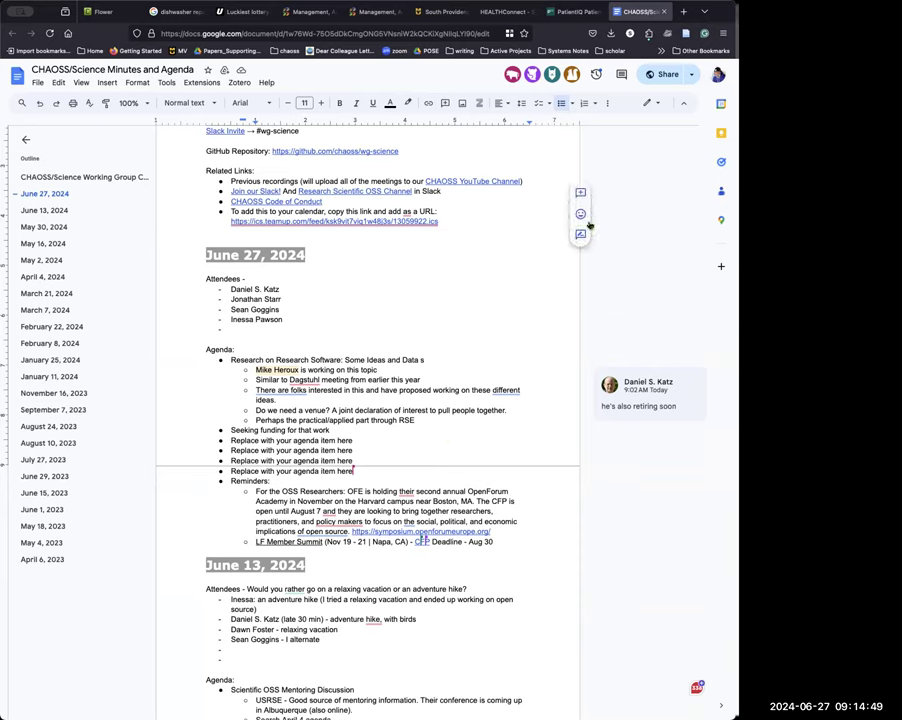
pyautogui.moveTo(542, 232)
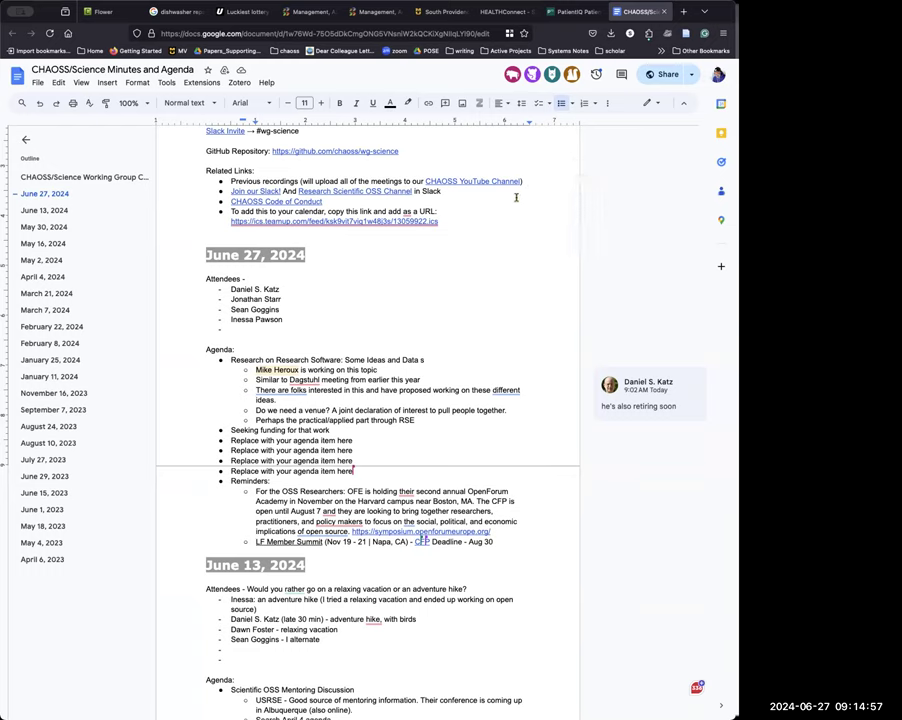
pyautogui.moveTo(528, 196)
pyautogui.write('Dan: ReSA is talking about planning a general research software conference, and research about research software could easily be a track')
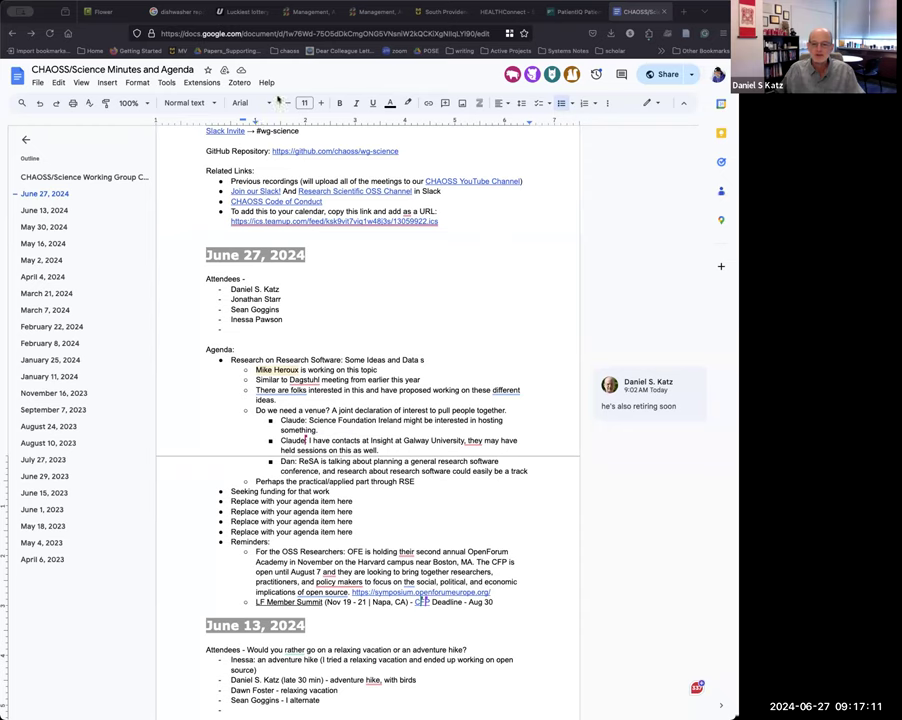
pyautogui.moveTo(462, 370)
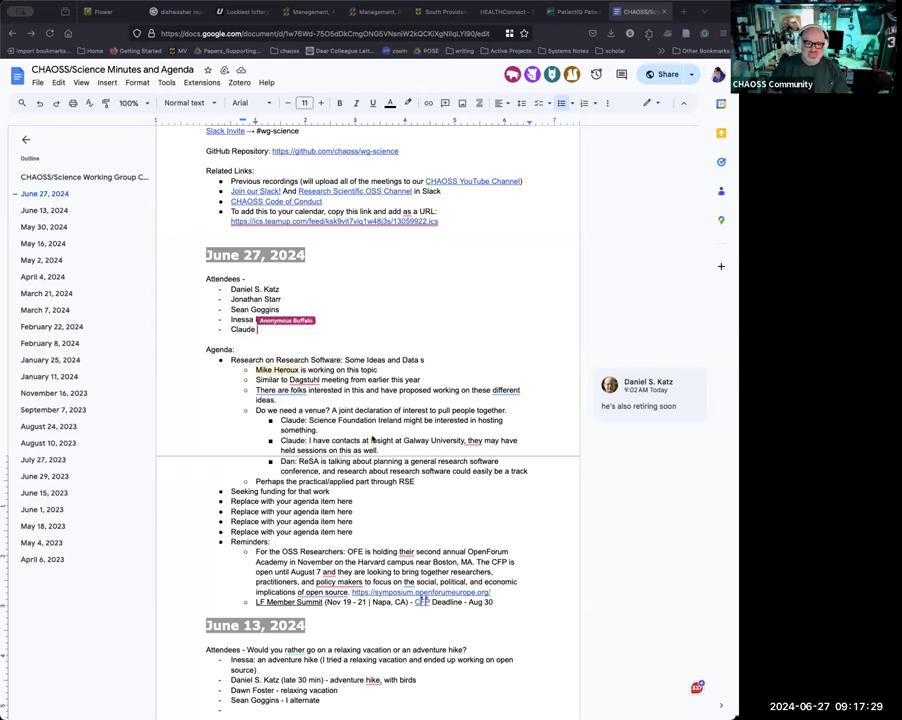
pyautogui.write('Warren')
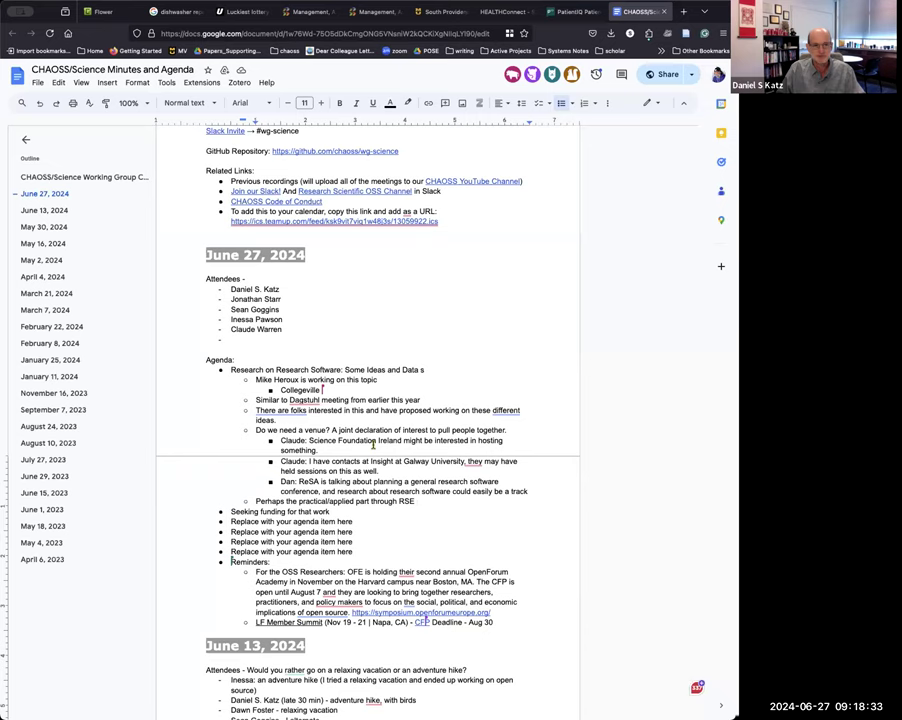
# Select a word in the agenda notes to edit the 'working on this topic' sub-note.
pyautogui.doubleClick(470, 602)
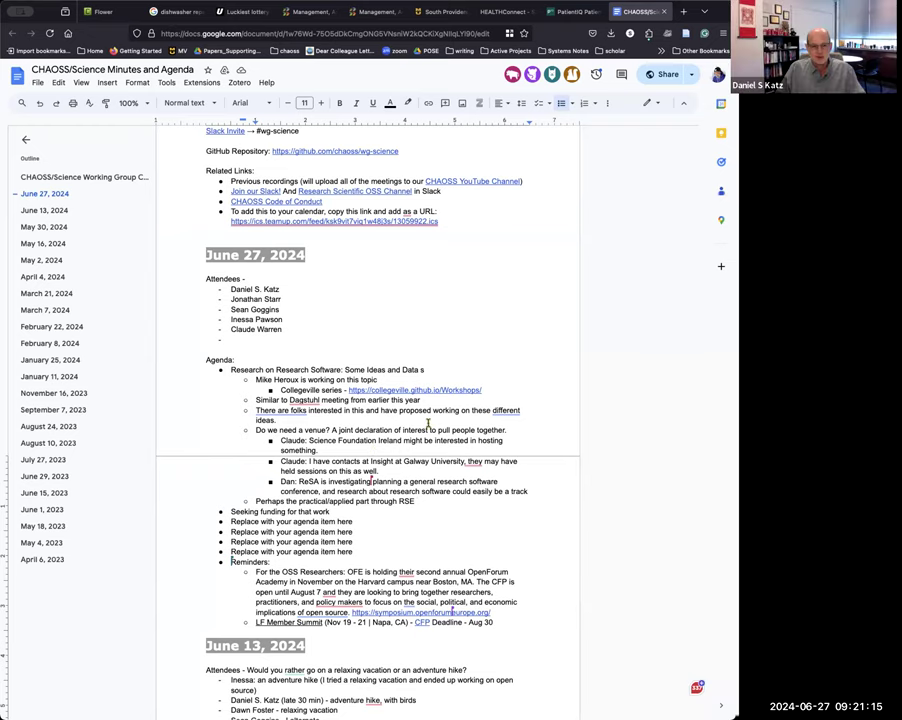
pyautogui.moveTo(470, 346)
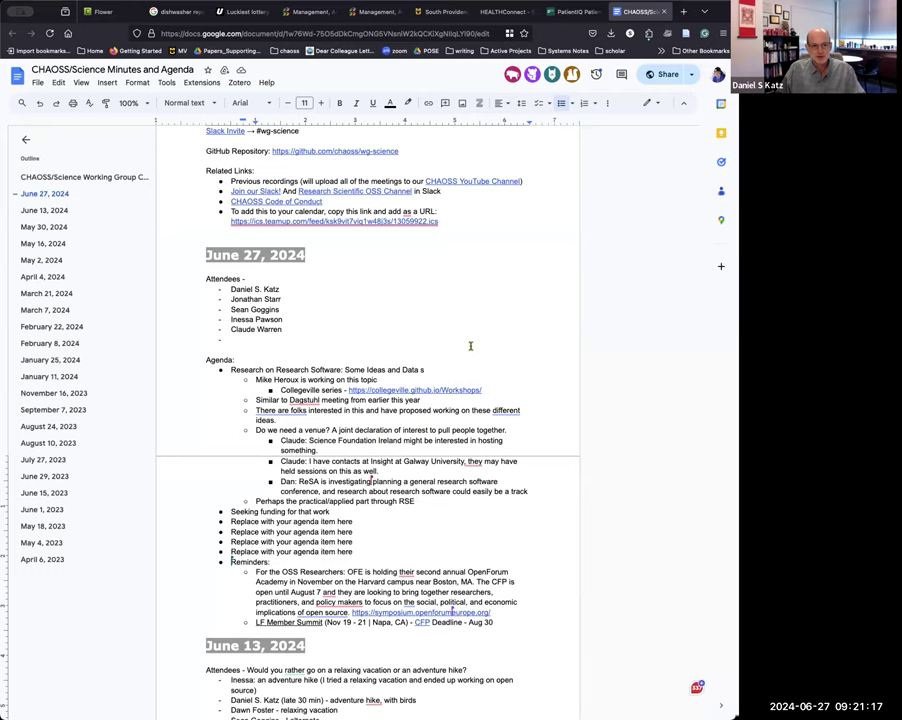
pyautogui.moveTo(488, 308)
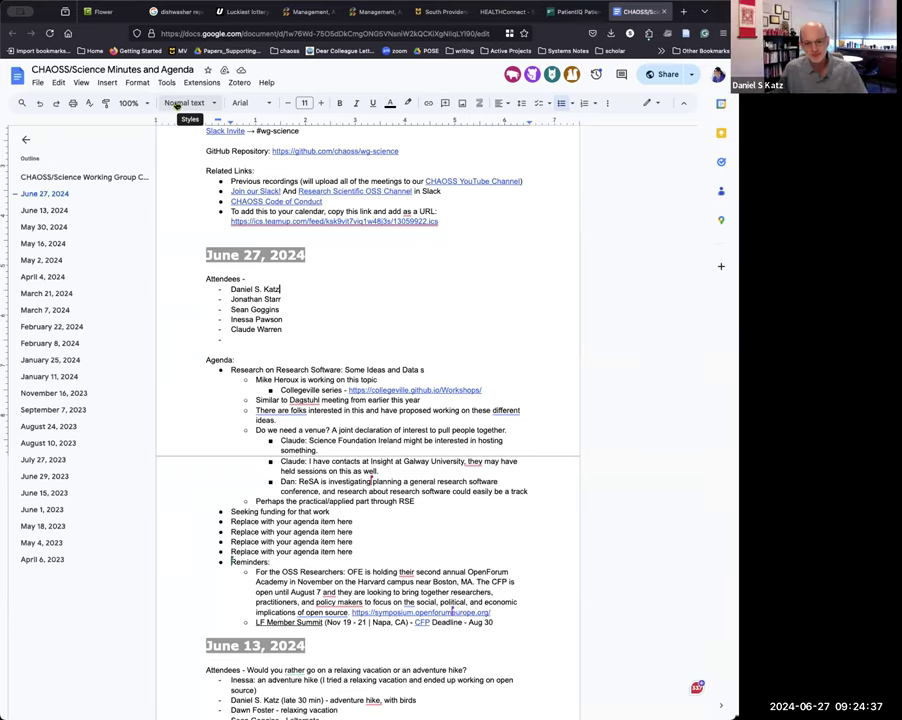
pyautogui.moveTo(150, 124)
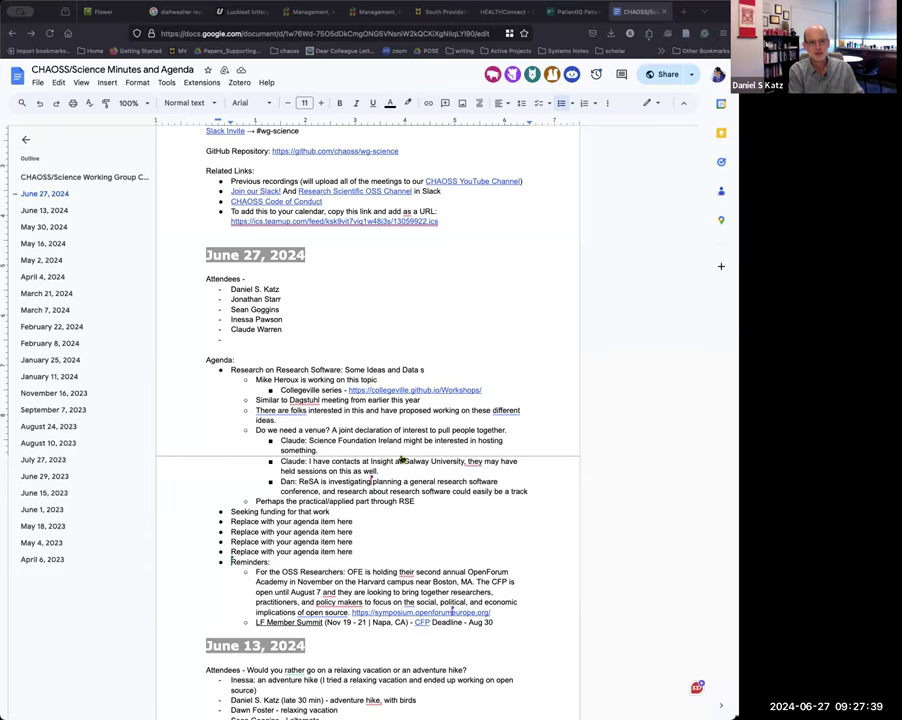
pyautogui.moveTo(480, 544)
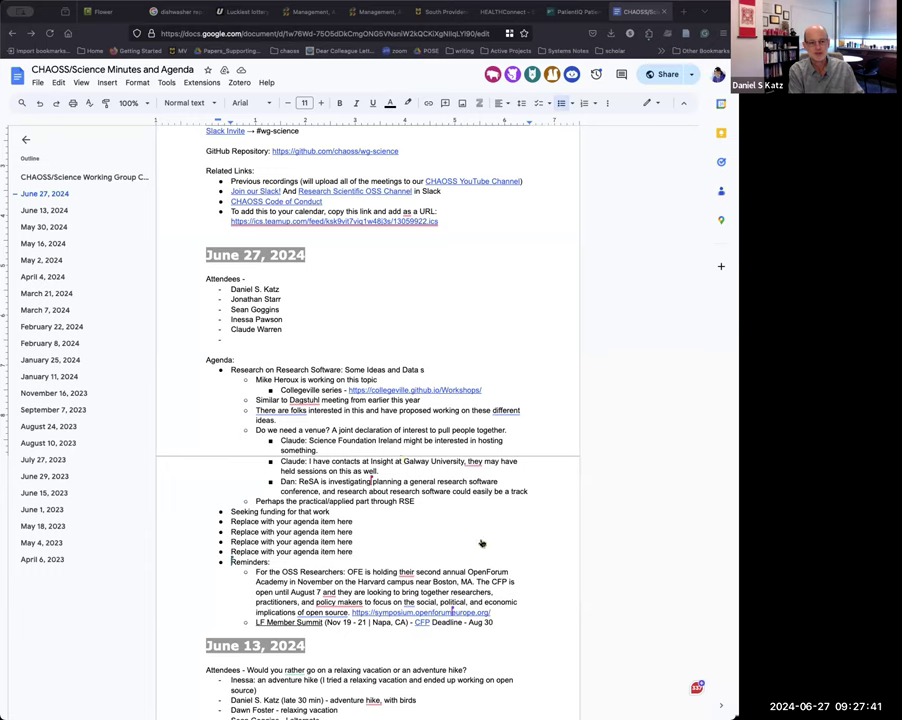
pyautogui.moveTo(412, 632)
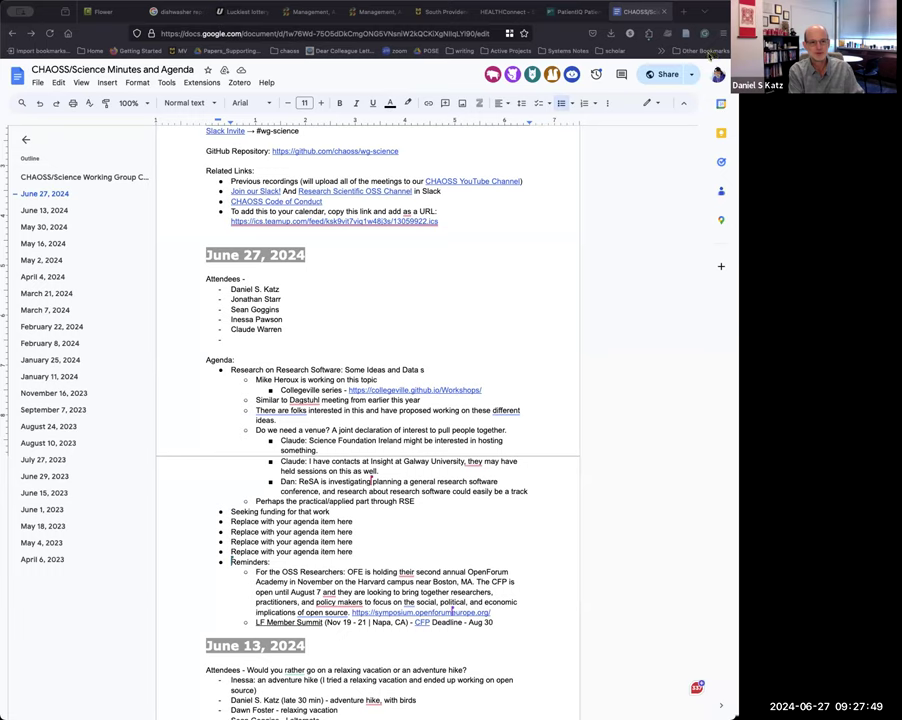
pyautogui.moveTo(660, 156)
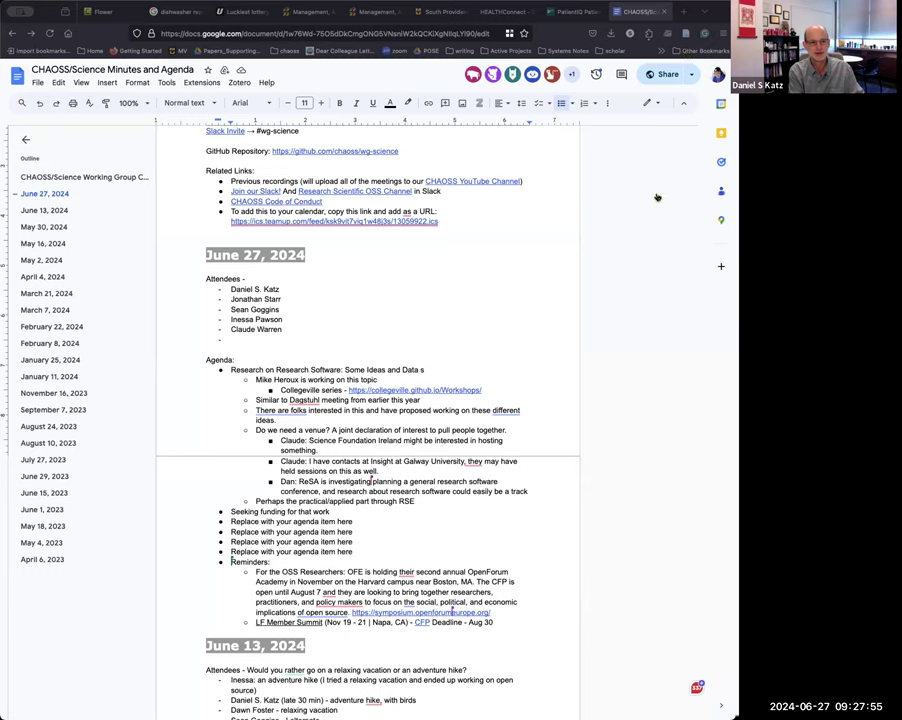
pyautogui.moveTo(656, 200)
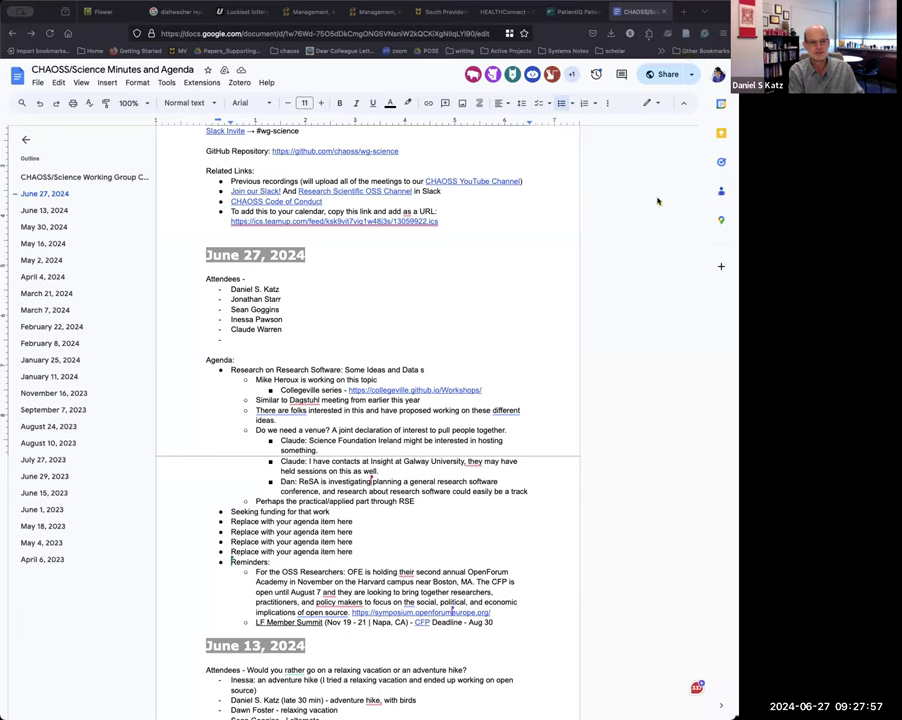
pyautogui.moveTo(648, 242)
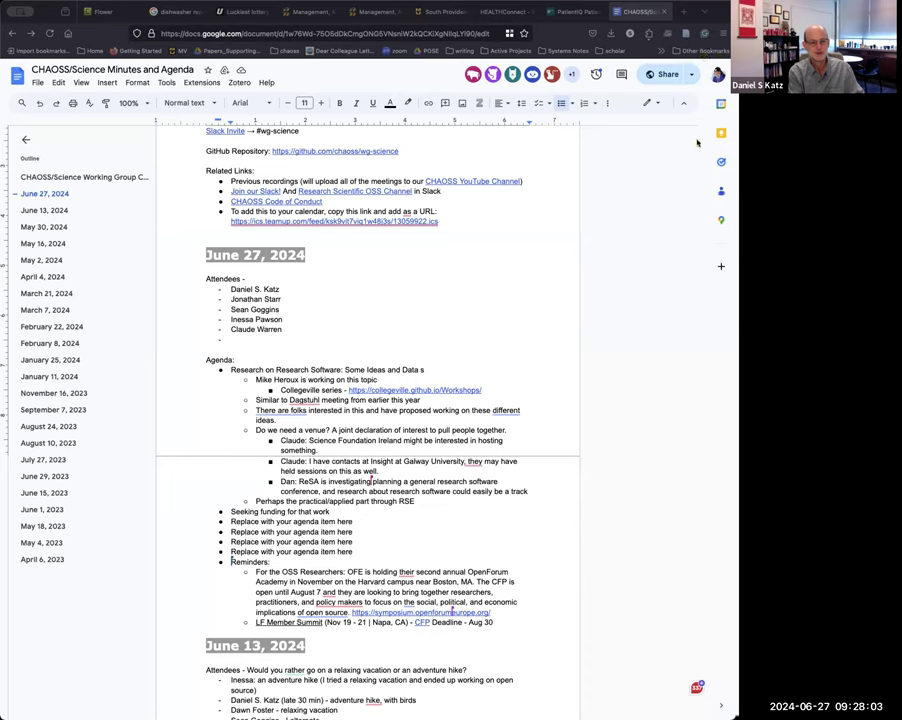
pyautogui.moveTo(656, 364)
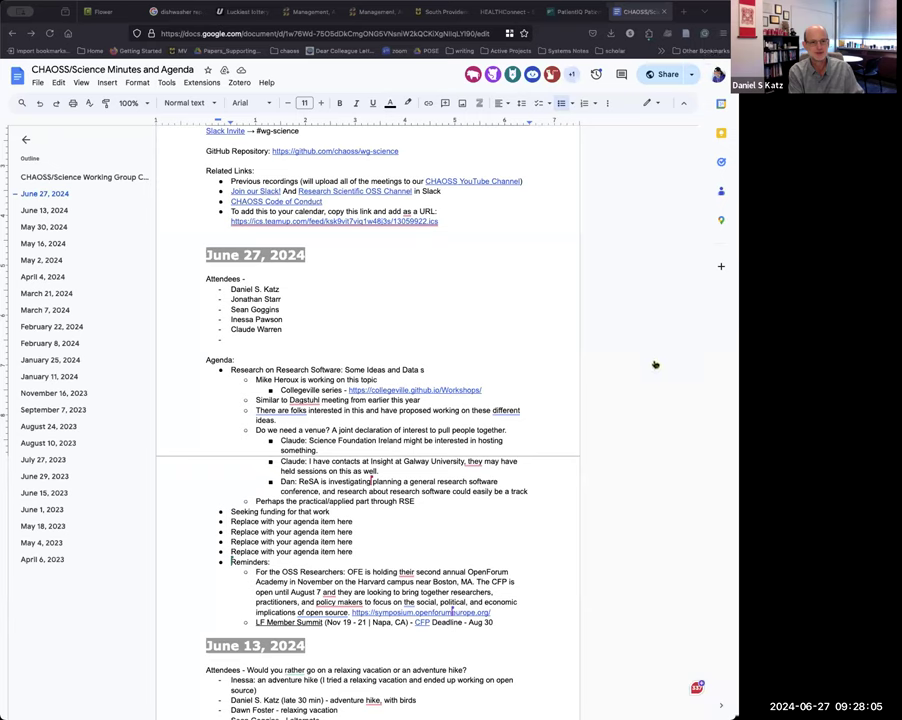
pyautogui.moveTo(644, 418)
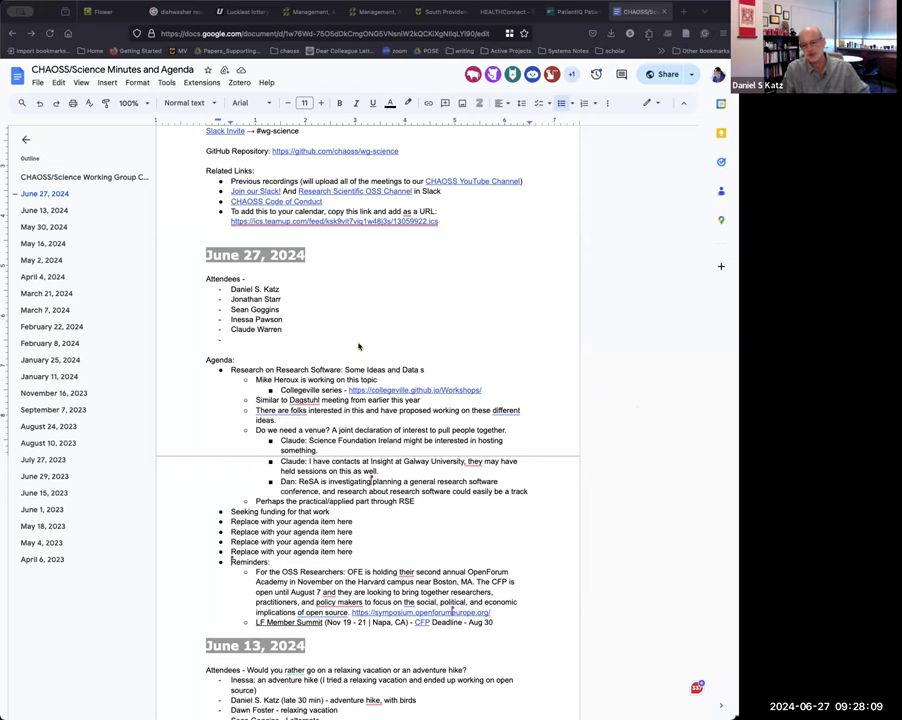
pyautogui.moveTo(372, 302)
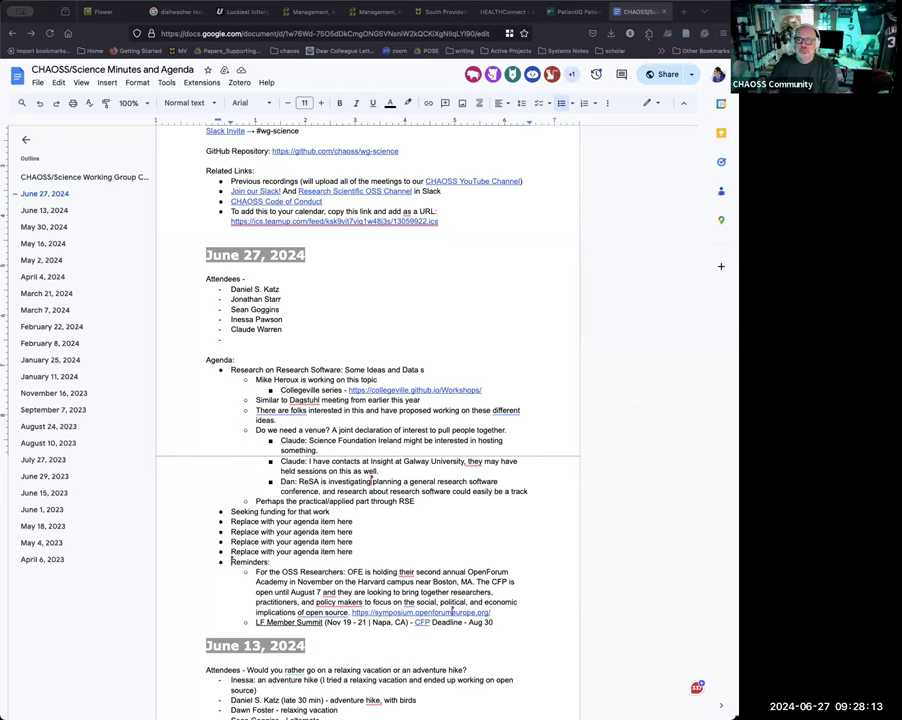
pyautogui.moveTo(656, 212)
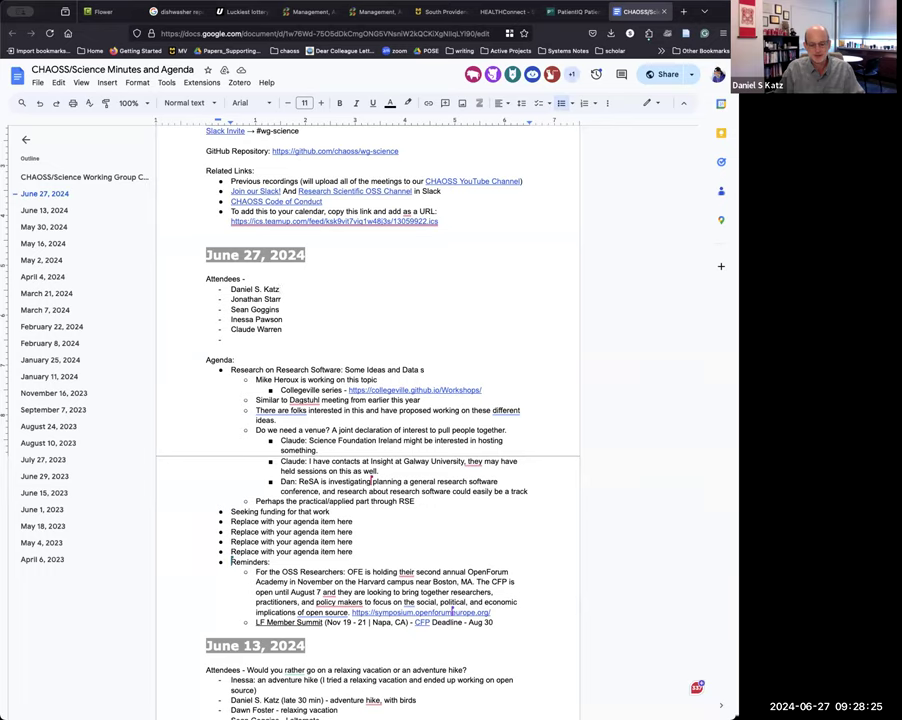
# Switch from the minutes doc to the chaoss/wg-science GitHub repository page.
pyautogui.click(316, 152)
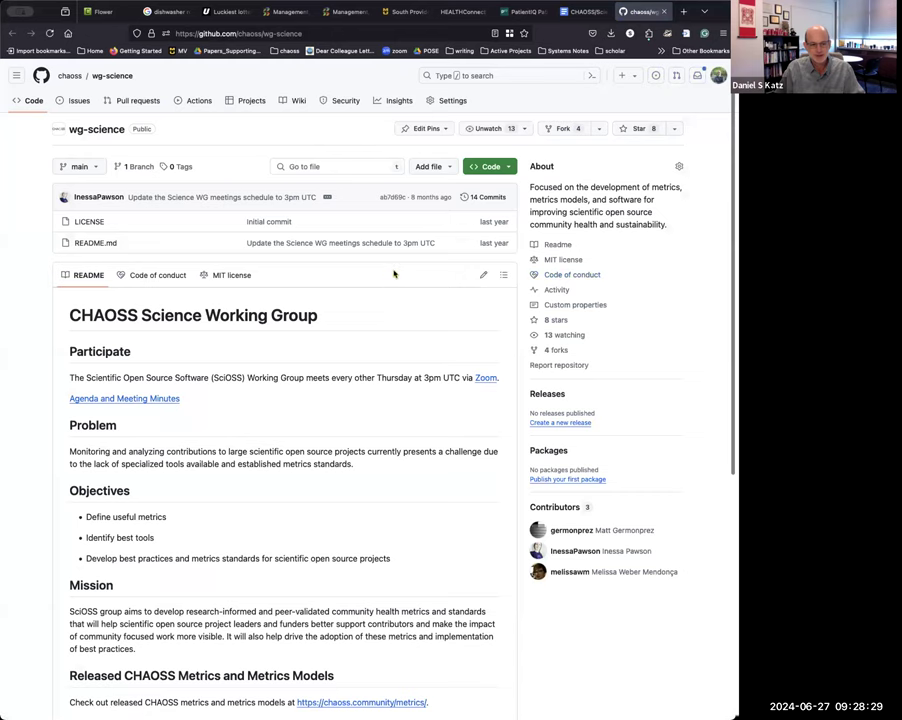
# Scroll the wg-science repository page down and back to the top.
pyautogui.scroll(-3)
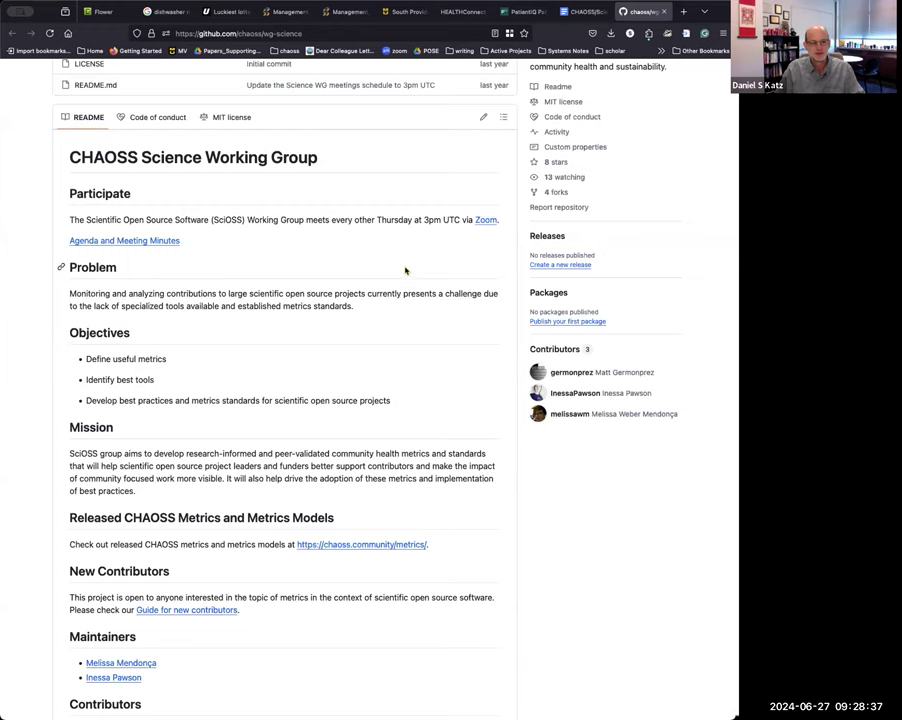
pyautogui.moveTo(472, 264)
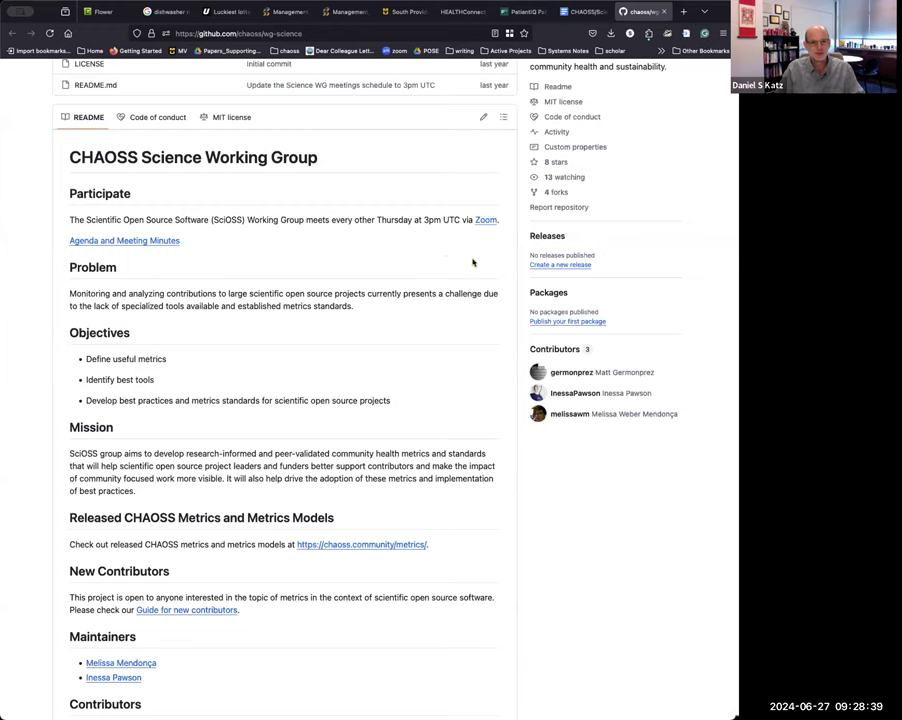
pyautogui.moveTo(432, 184)
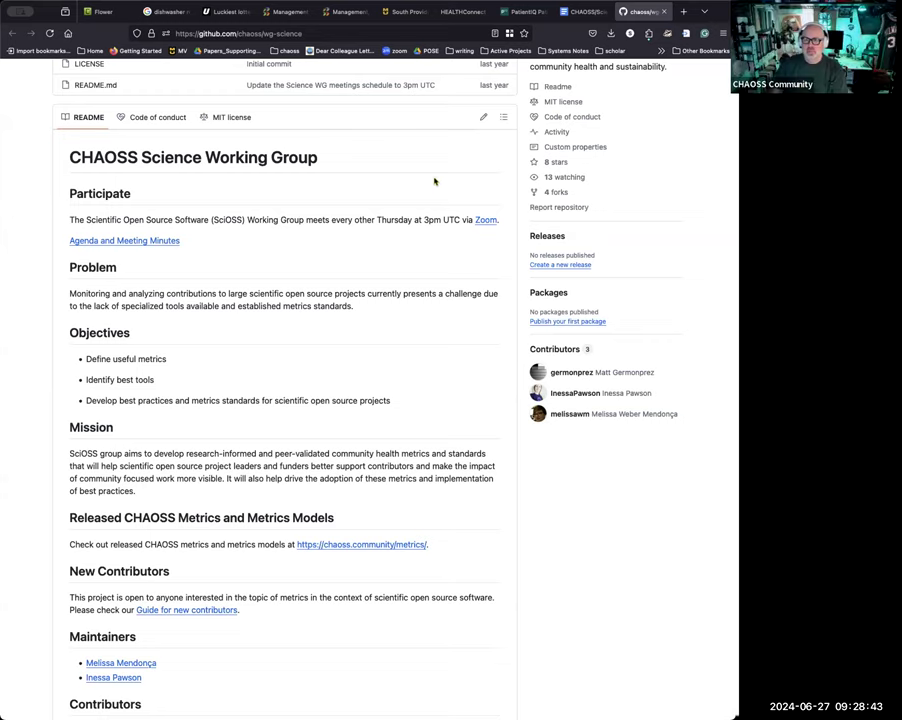
pyautogui.moveTo(484, 230)
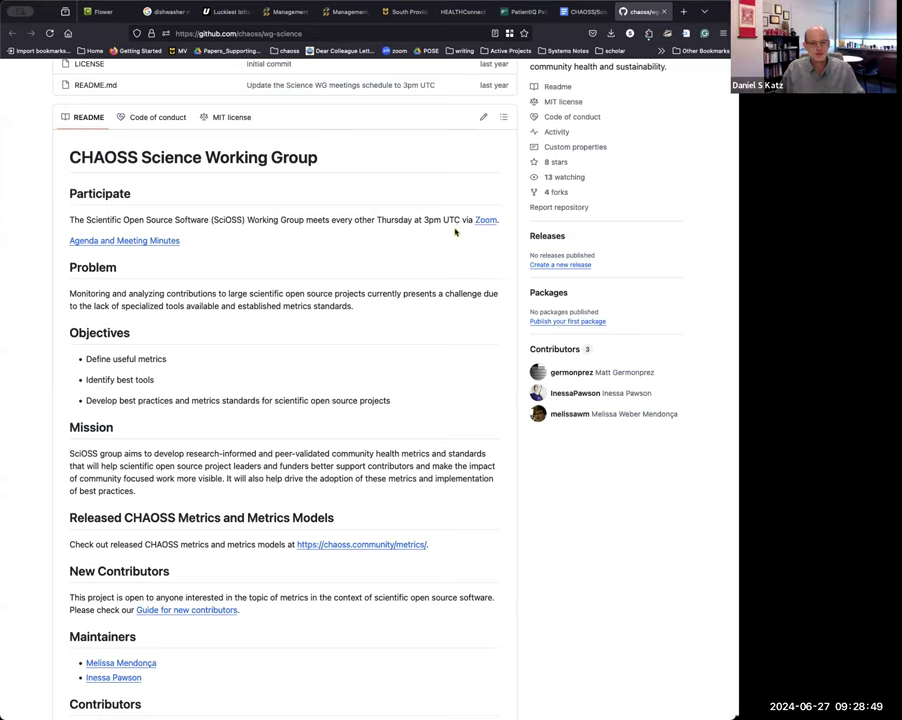
pyautogui.moveTo(392, 252)
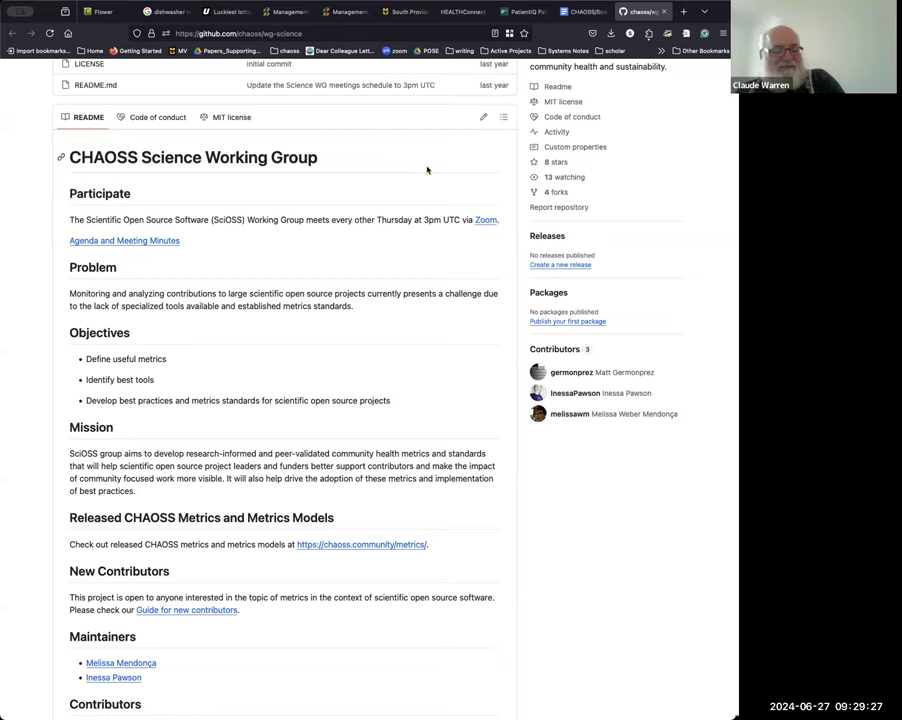
pyautogui.moveTo(414, 168)
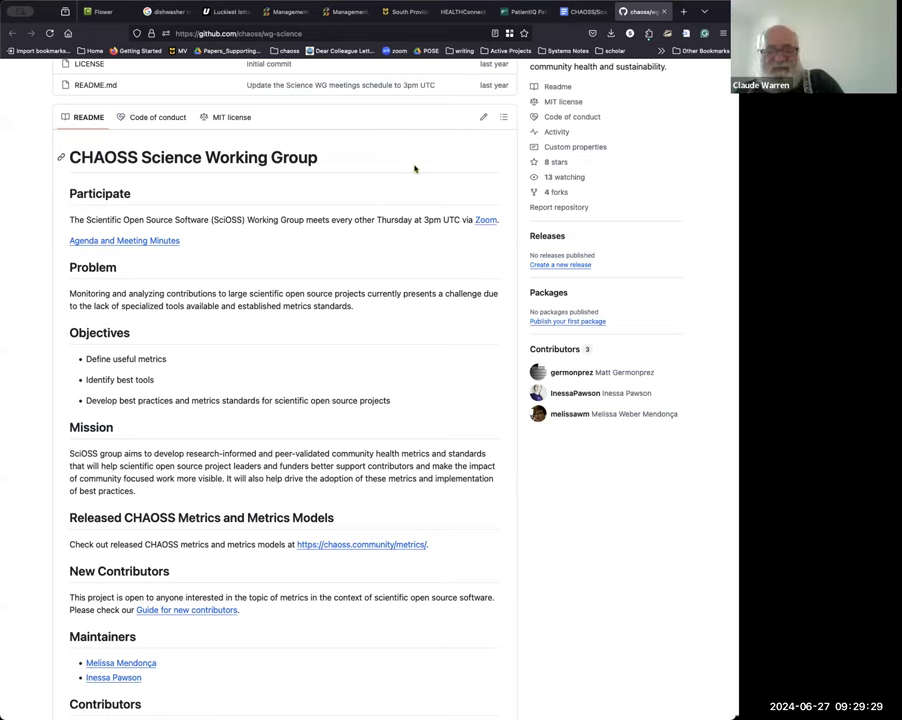
pyautogui.moveTo(436, 148)
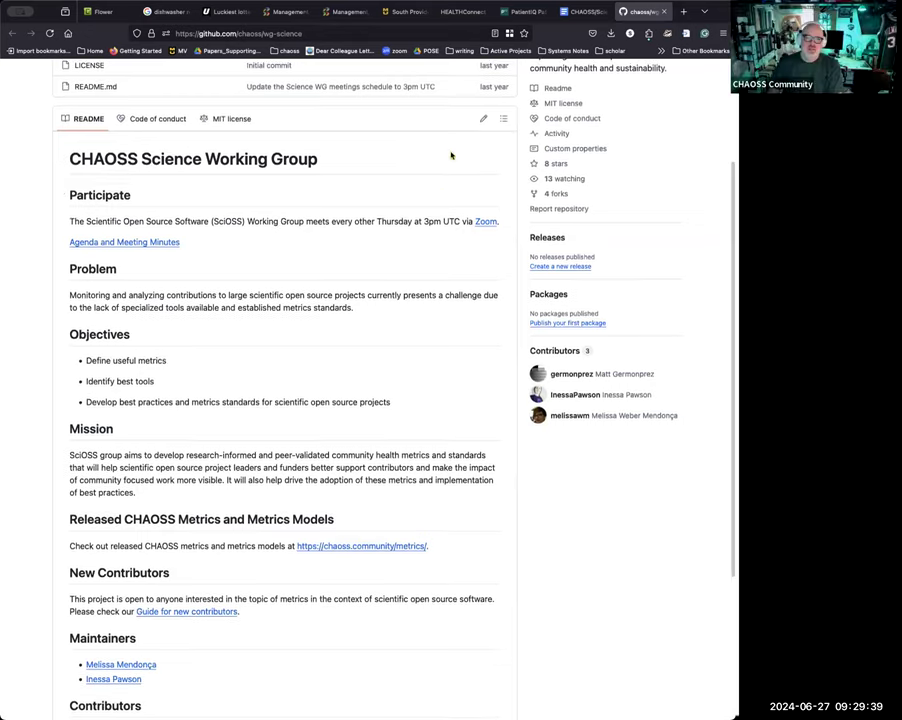
pyautogui.scroll(3)
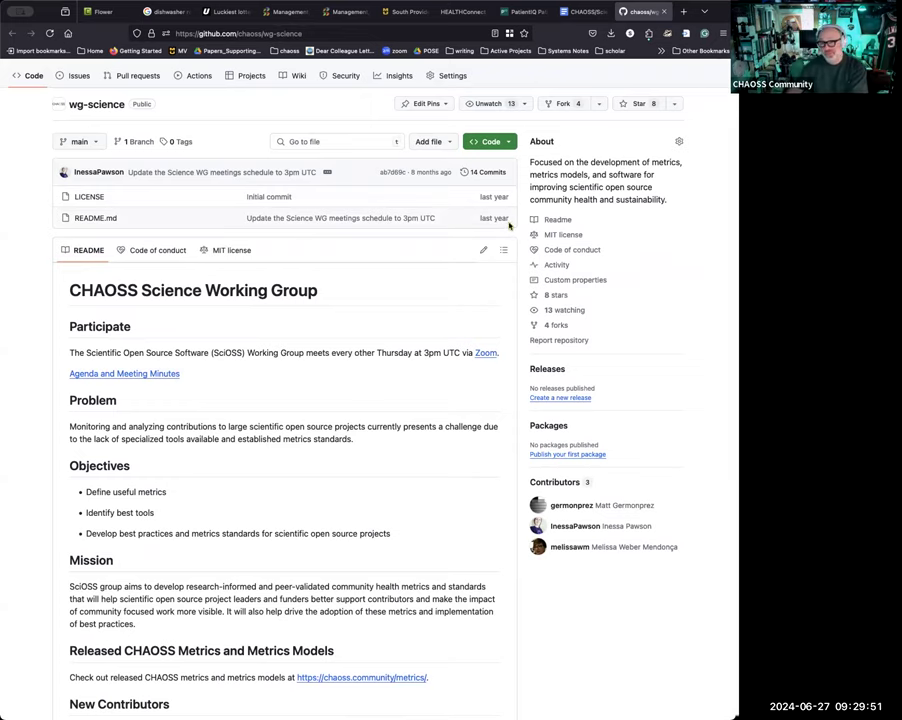
pyautogui.moveTo(450, 228)
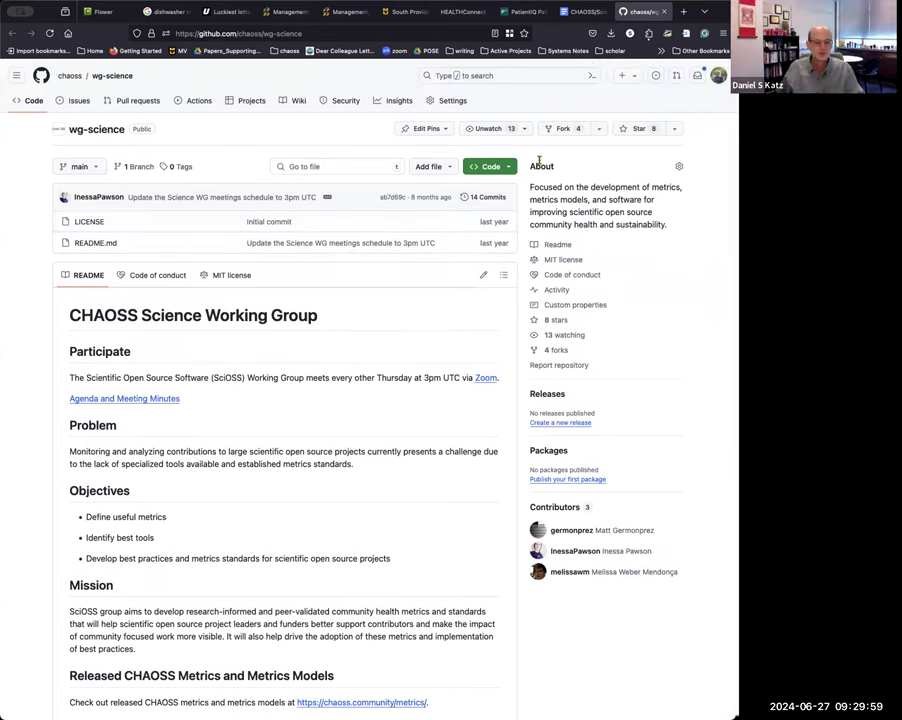
pyautogui.moveTo(616, 246)
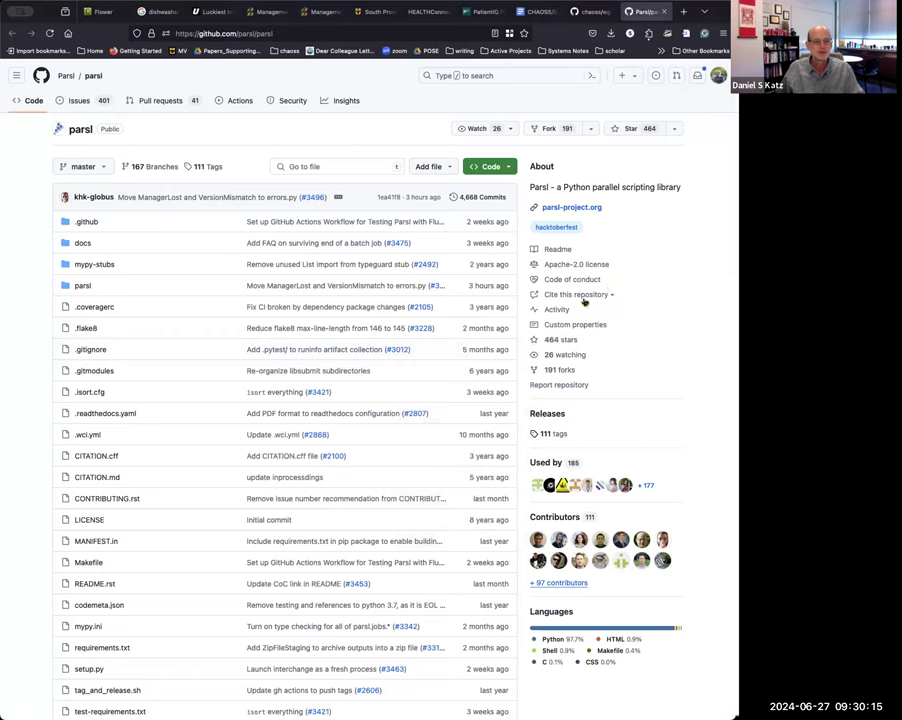
pyautogui.click(576, 294)
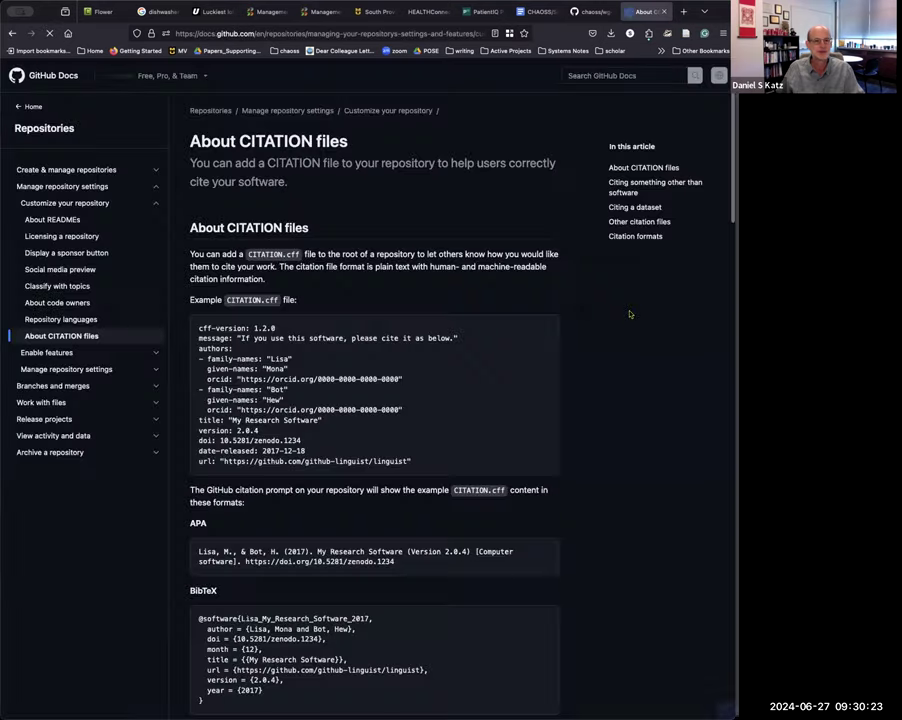
pyautogui.click(584, 12)
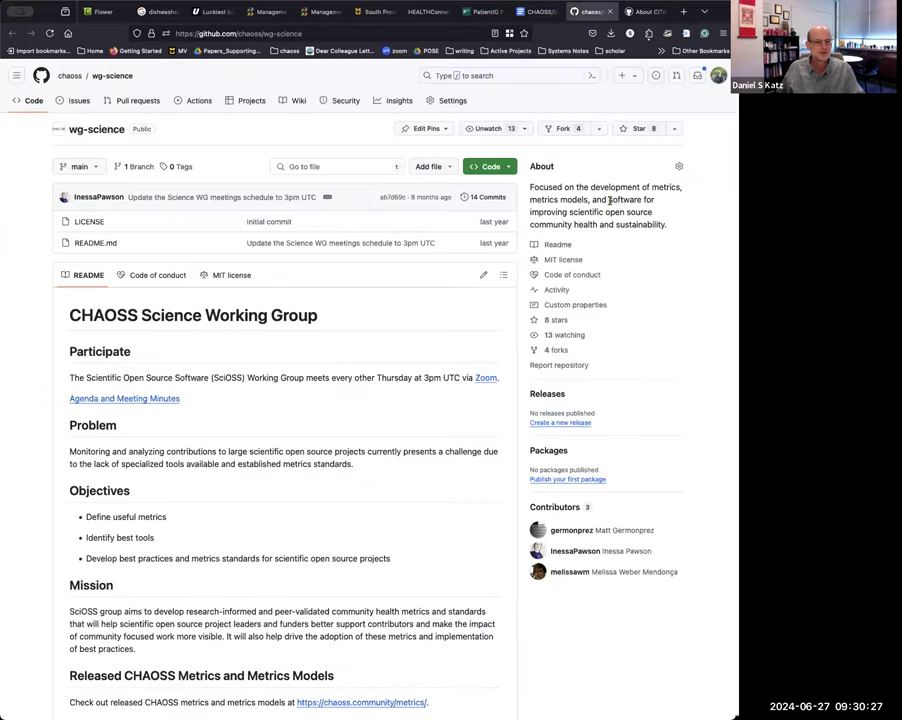
pyautogui.moveTo(638, 156)
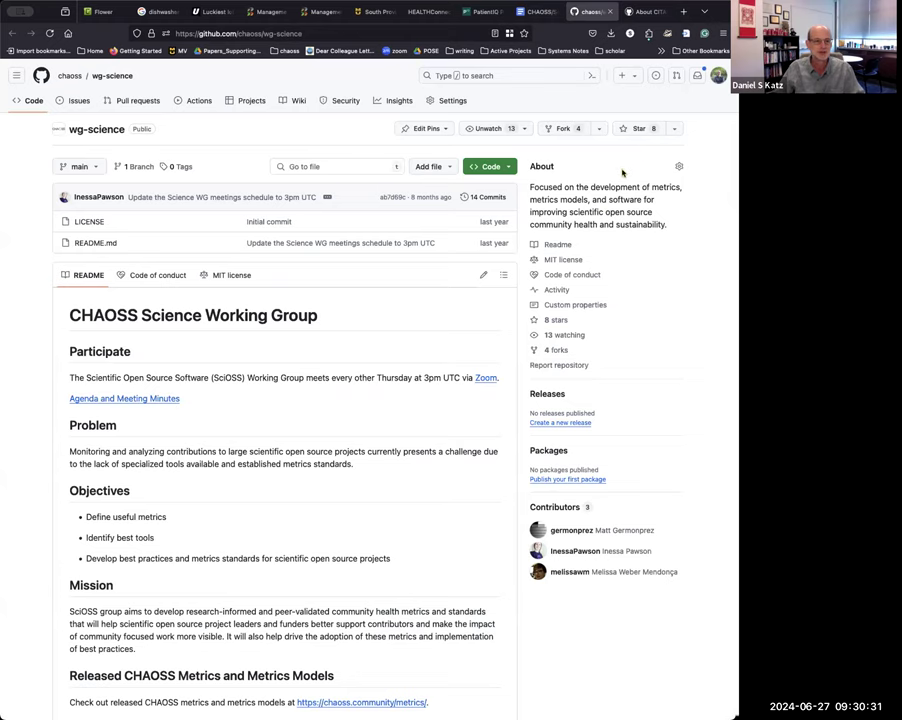
pyautogui.click(644, 12)
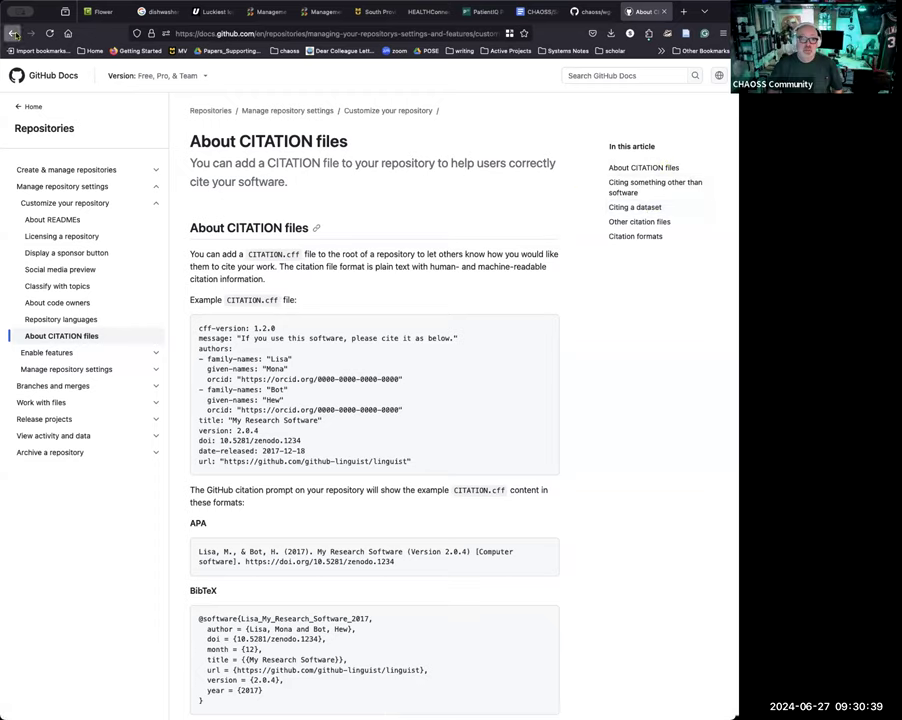
pyautogui.click(12, 32)
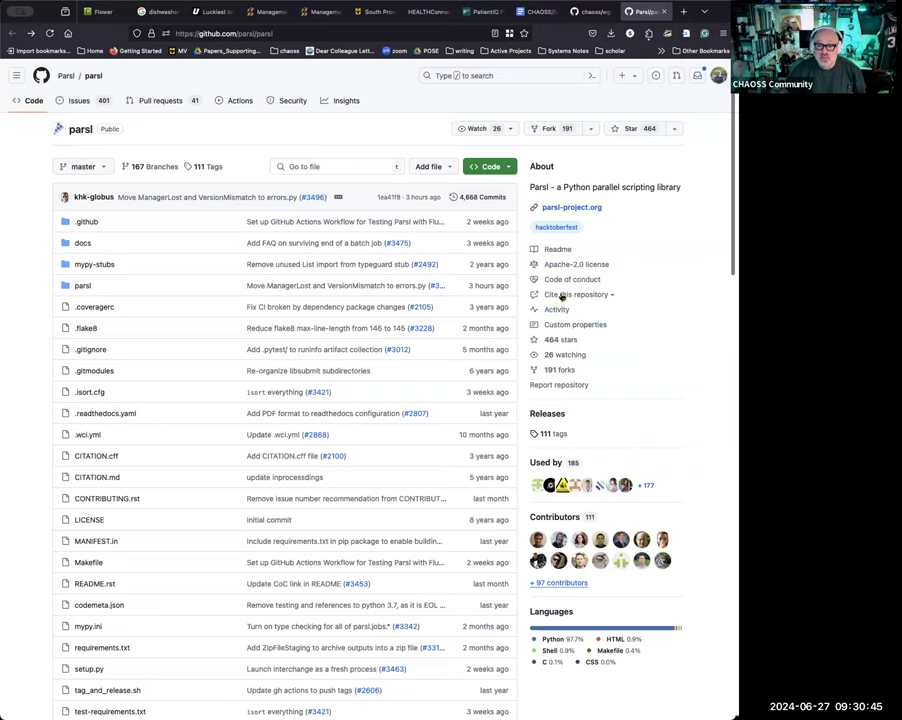
# View parsl's CITATION.cff via 'Cite this repository' and skim its author list.
pyautogui.click(572, 294)
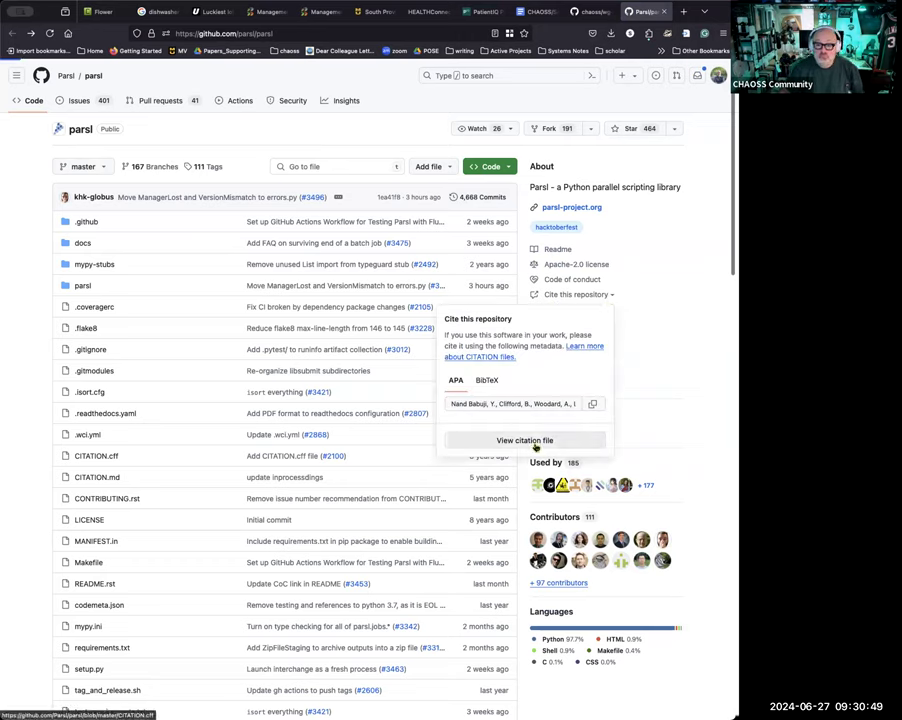
pyautogui.click(524, 440)
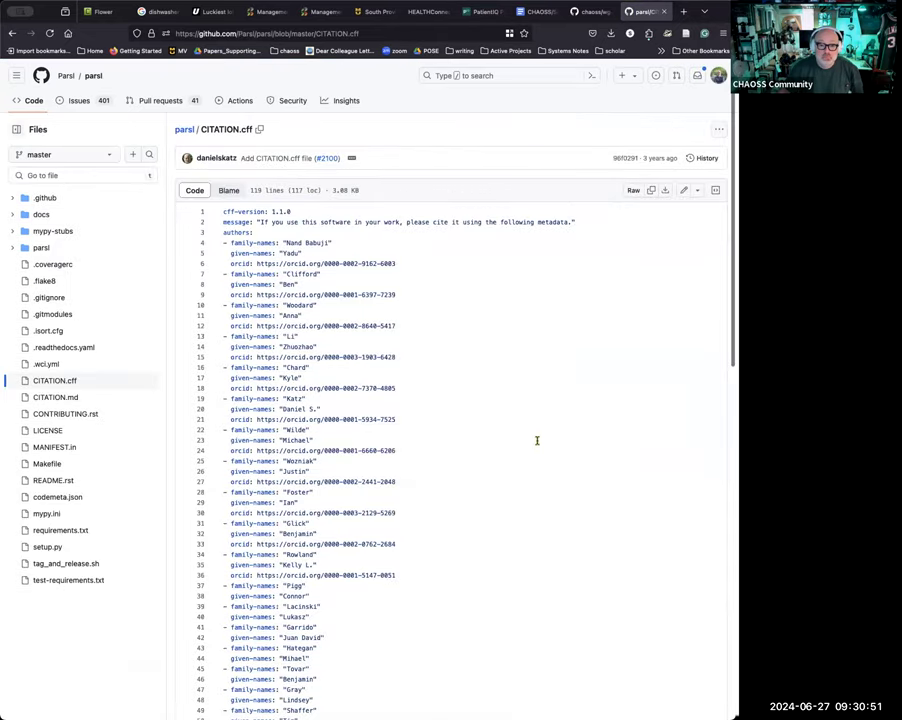
pyautogui.scroll(-3)
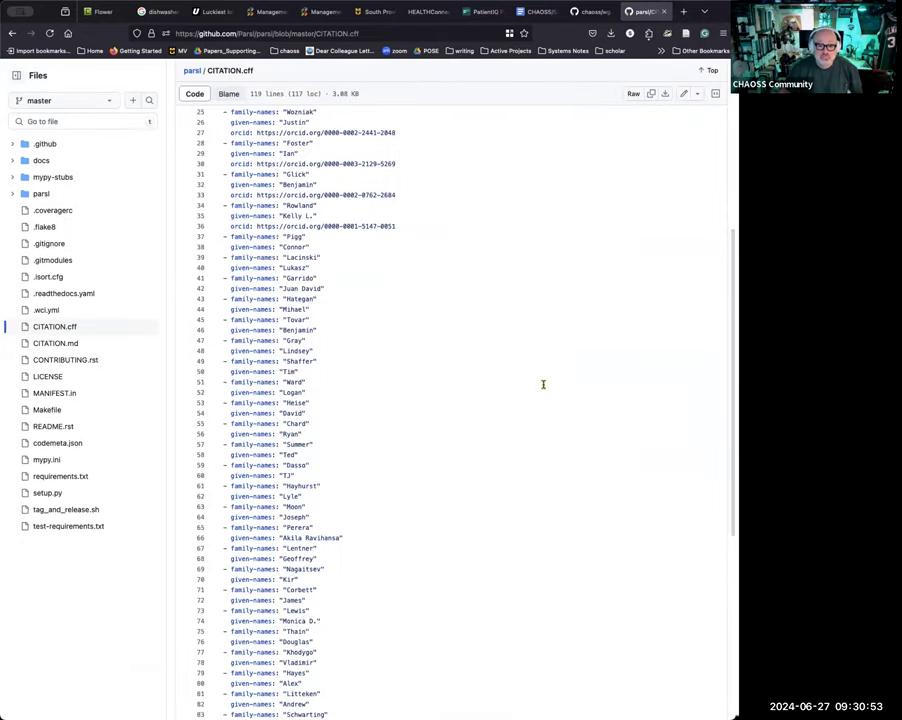
pyautogui.scroll(-3)
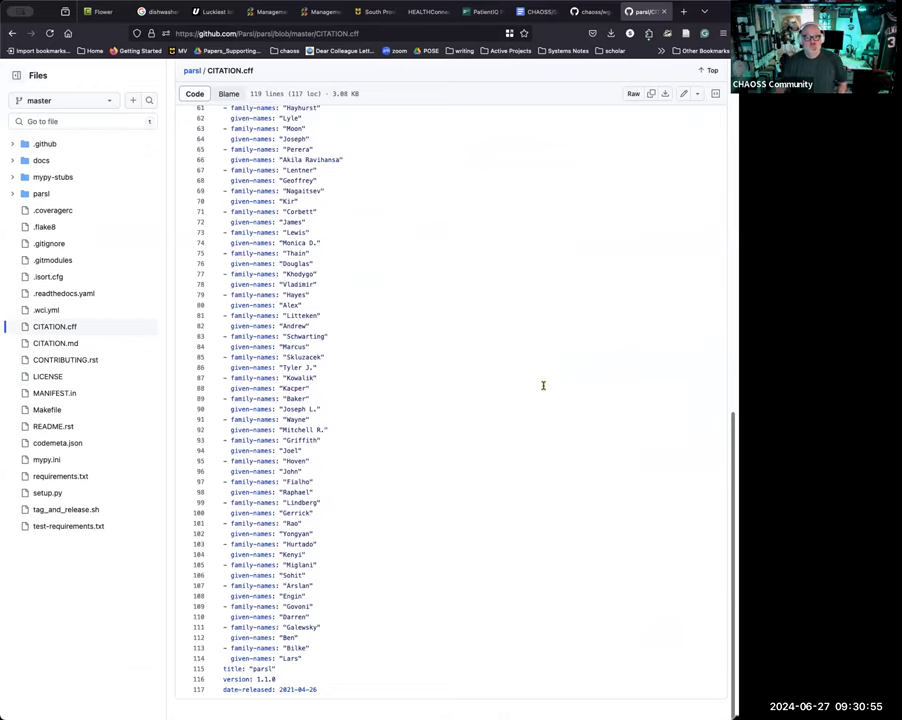
pyautogui.scroll(3)
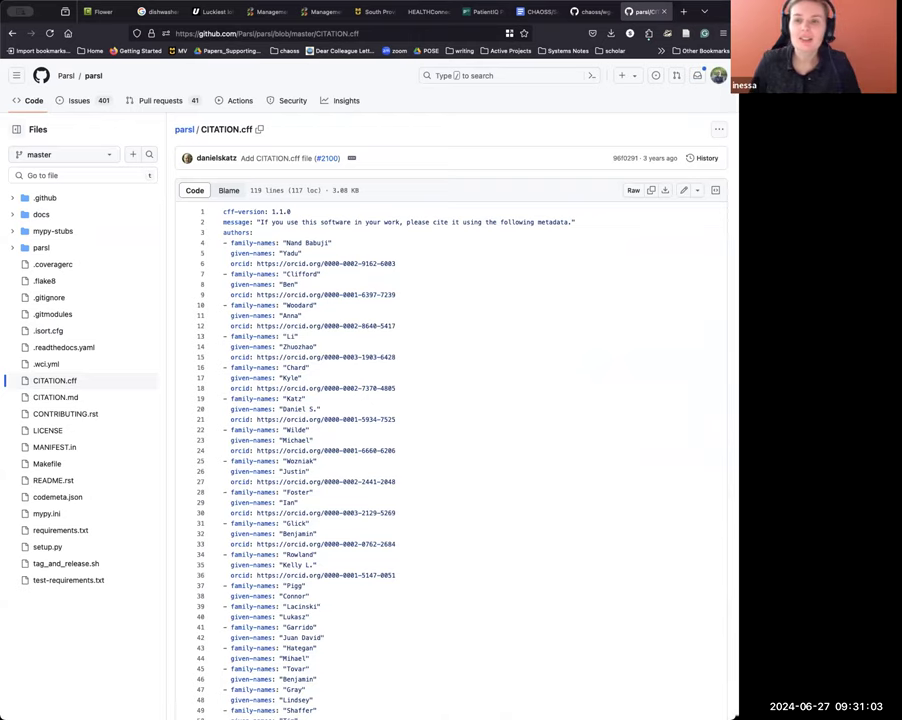
pyautogui.click(588, 12)
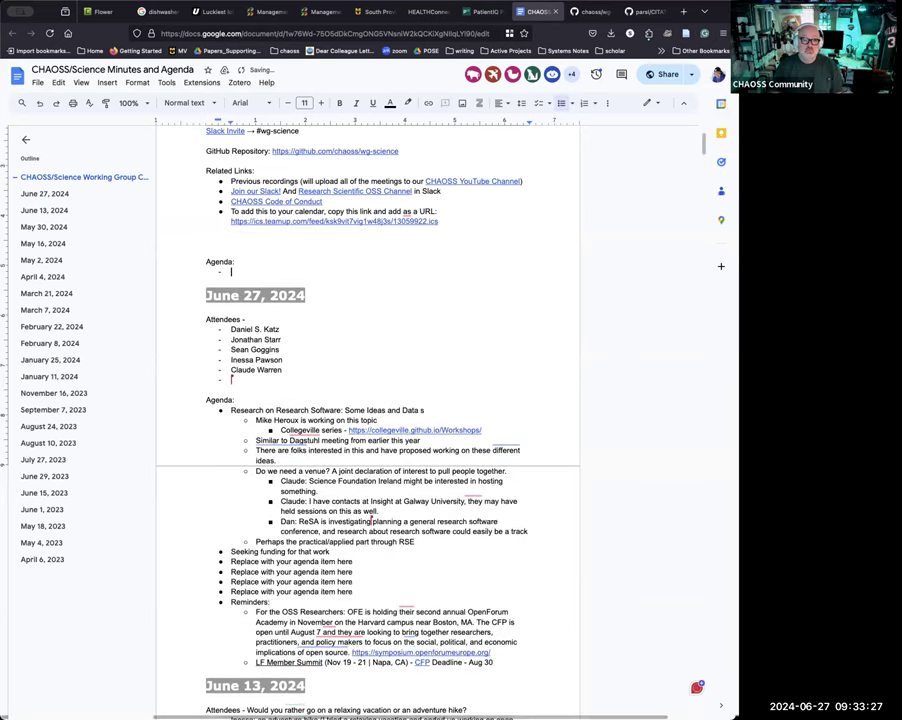
pyautogui.write('https://github.com/chaoss/wg-science :')
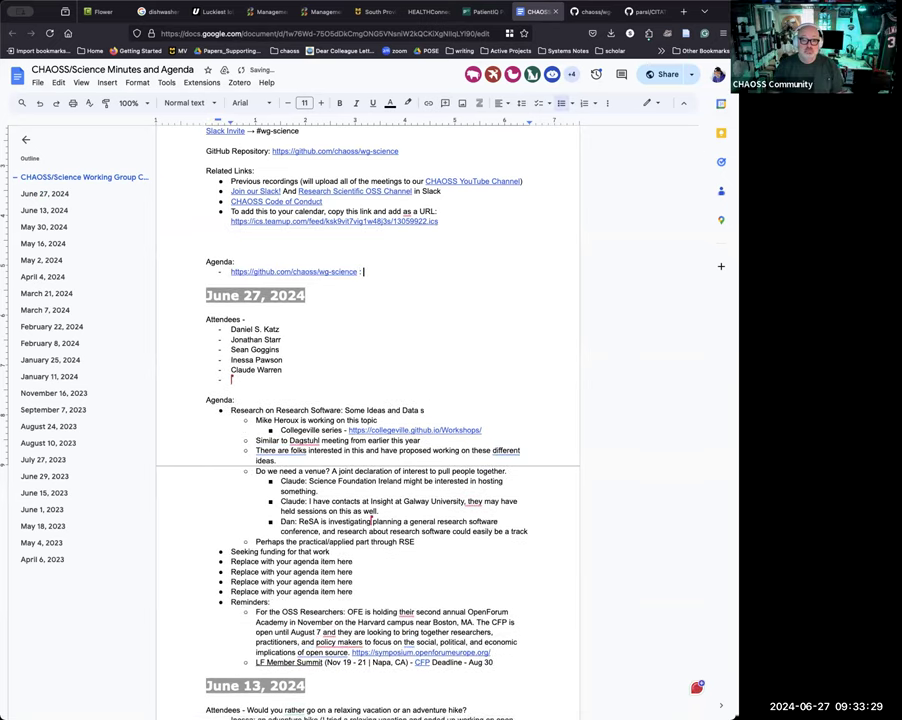
pyautogui.write('Review Gr')
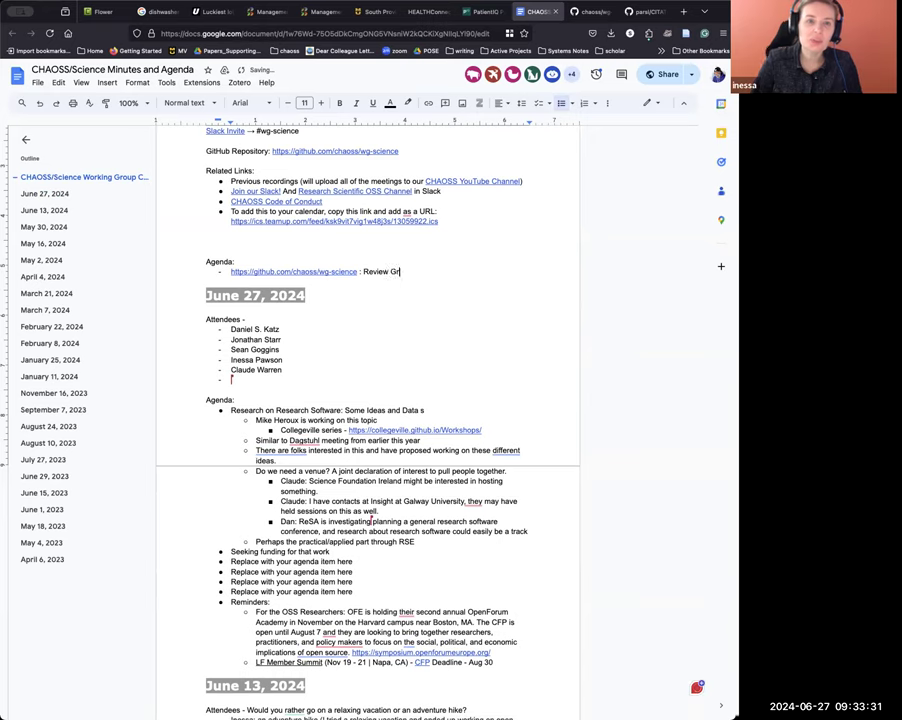
pyautogui.write('oup Purpose')
pyautogui.click(392, 250)
pyautogui.write('Attendees:')
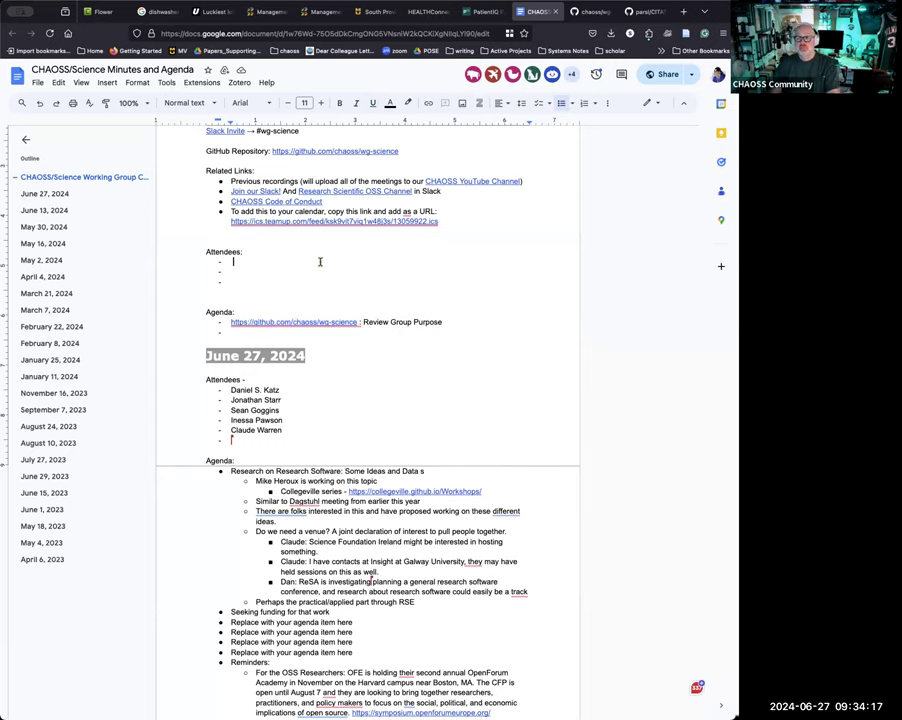
pyautogui.moveTo(402, 170)
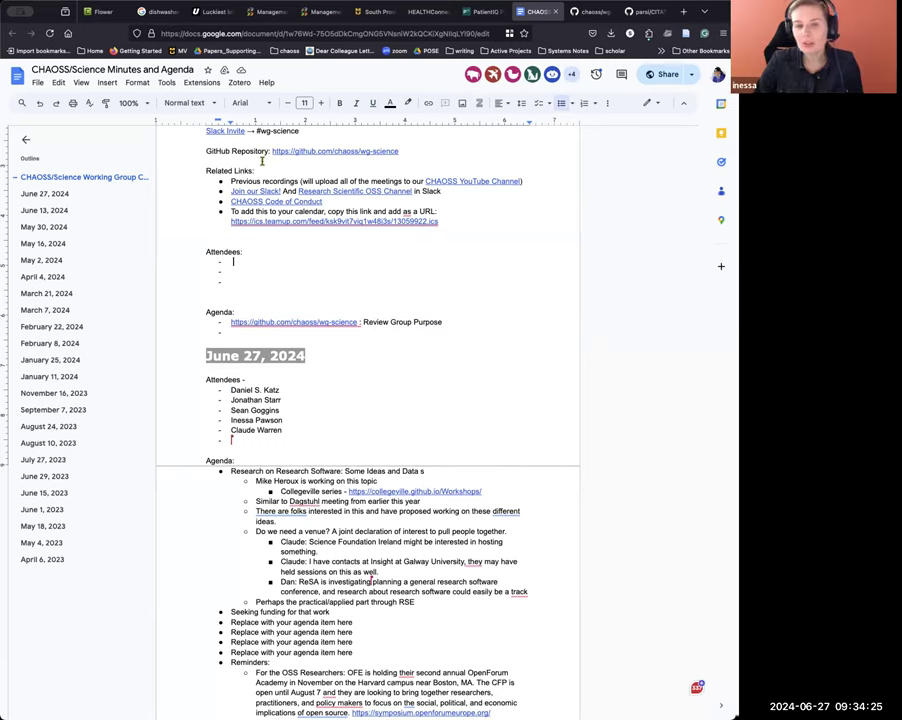
pyautogui.moveTo(418, 280)
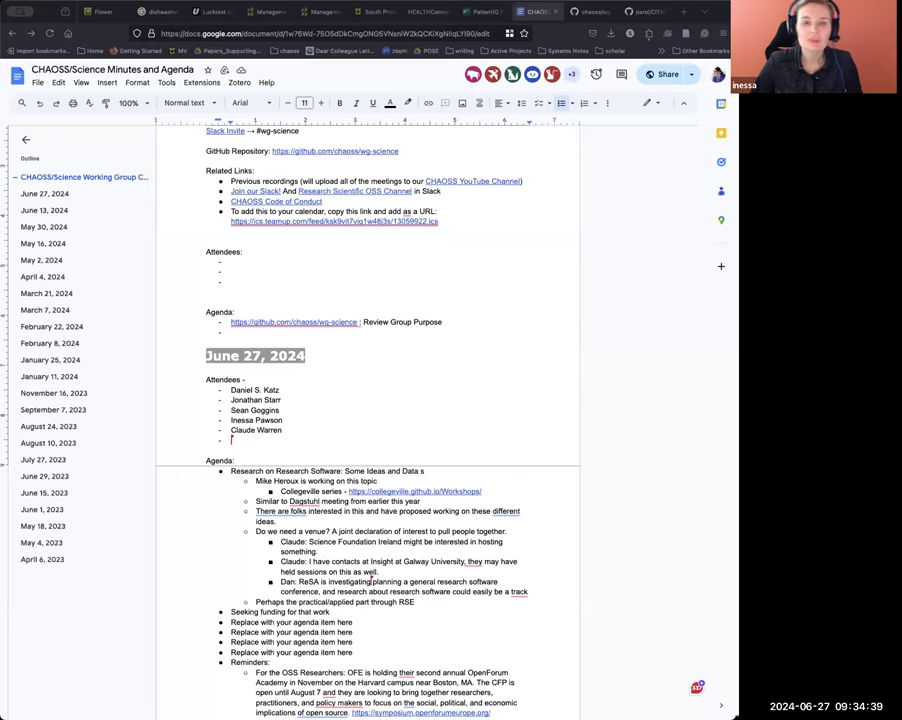
pyautogui.moveTo(404, 252)
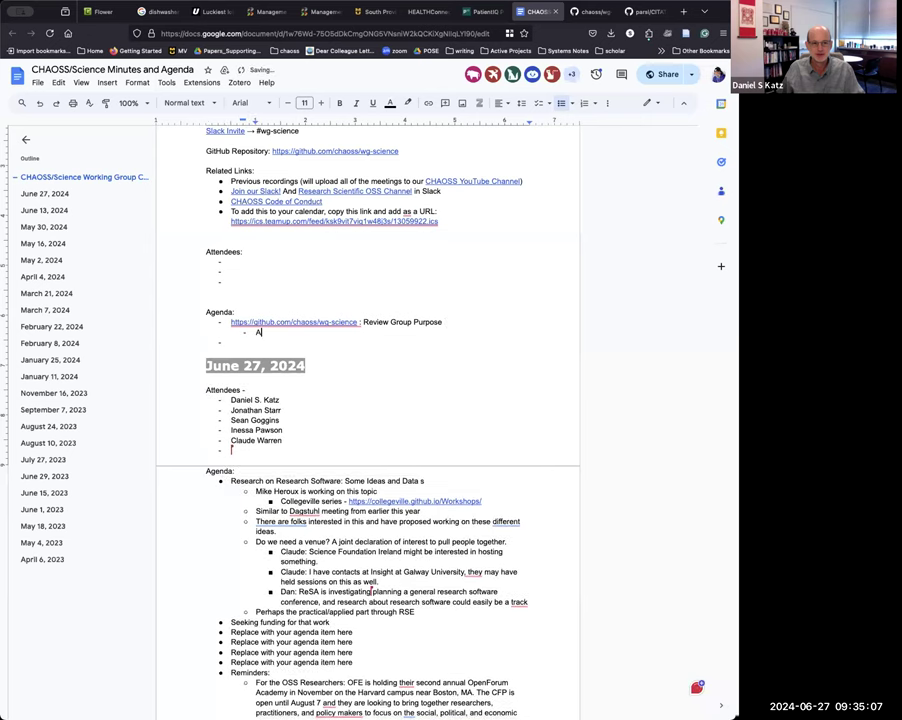
# Add sub-notes 'Adds context' and 'Perhaps trim the main purpose is as a marker?' under Review Group Purpose.
pyautogui.write('Adds con')
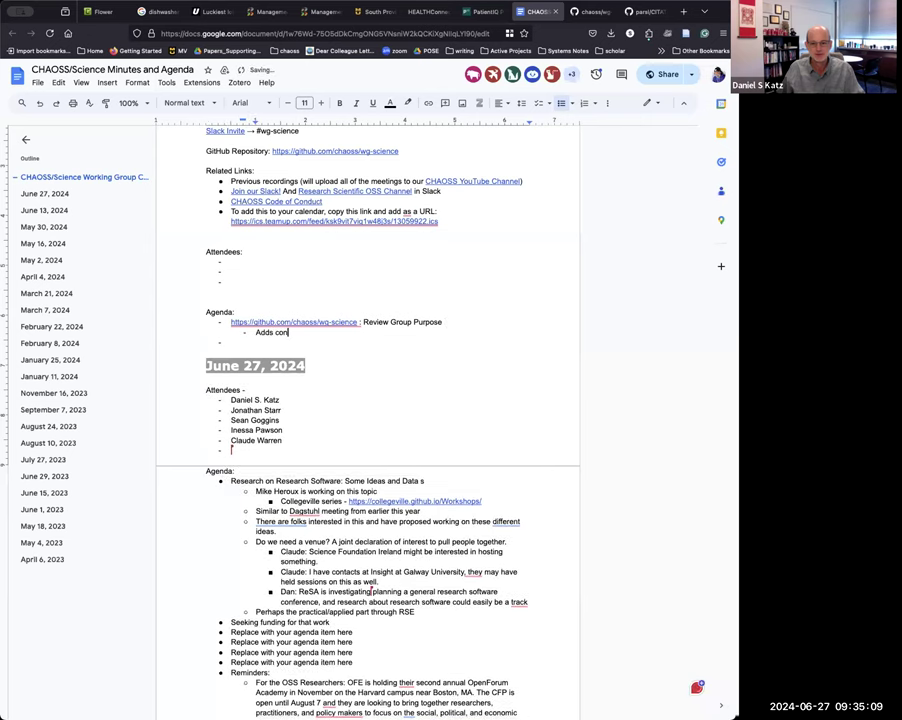
pyautogui.write('text')
pyautogui.write('Perhaps ')
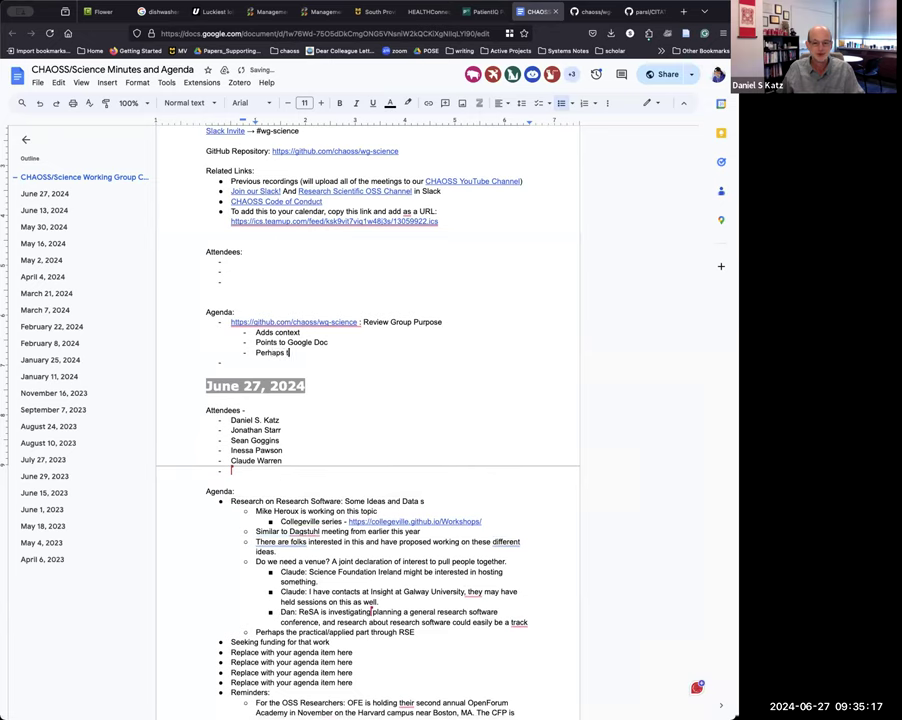
pyautogui.write('trim the main')
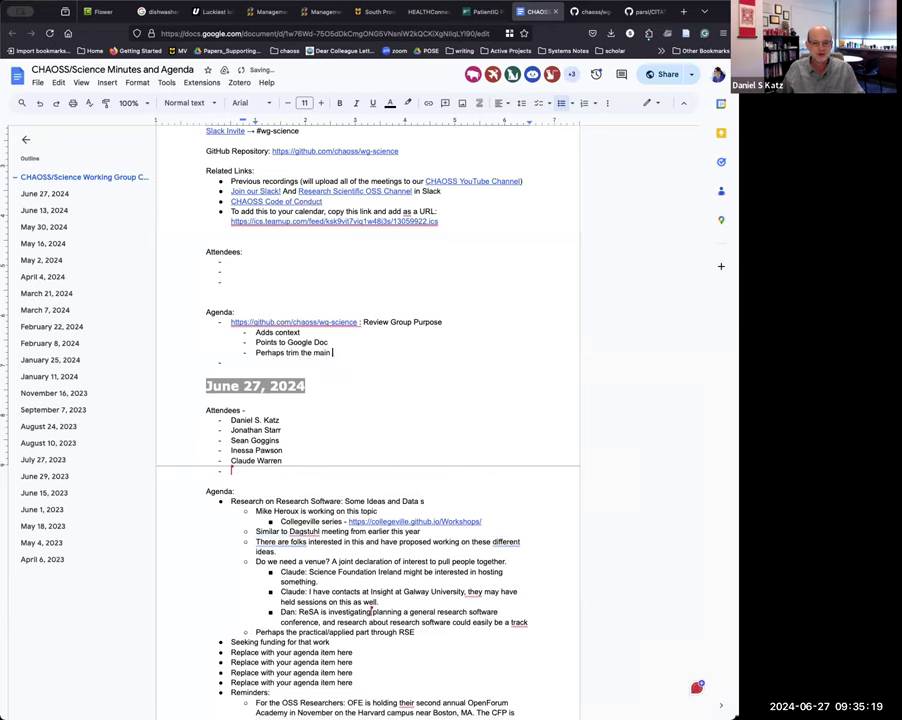
pyautogui.write('pu')
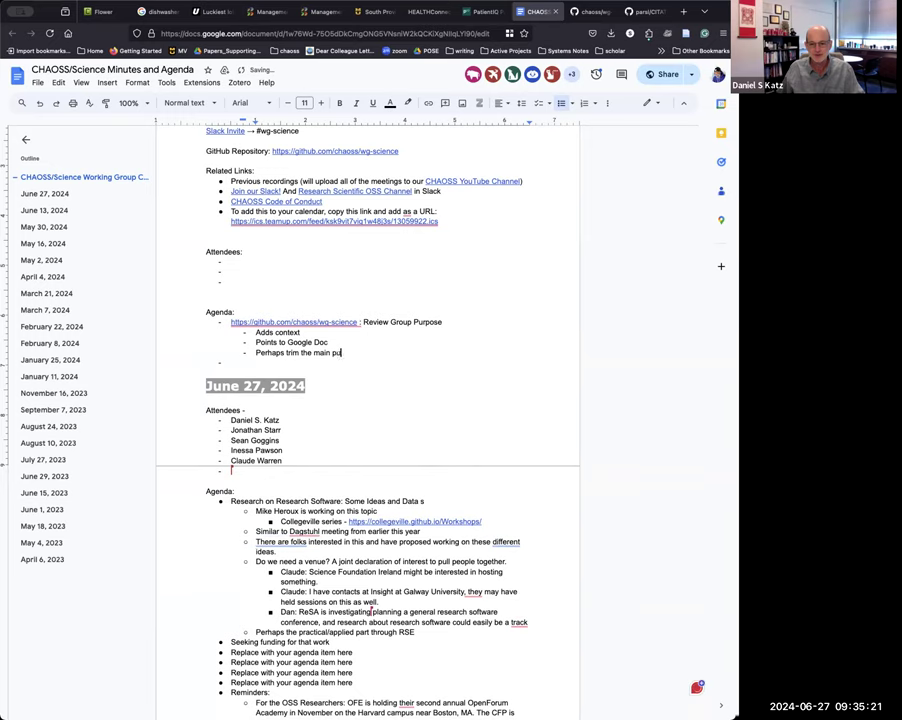
pyautogui.write('urpose is as a marker?')
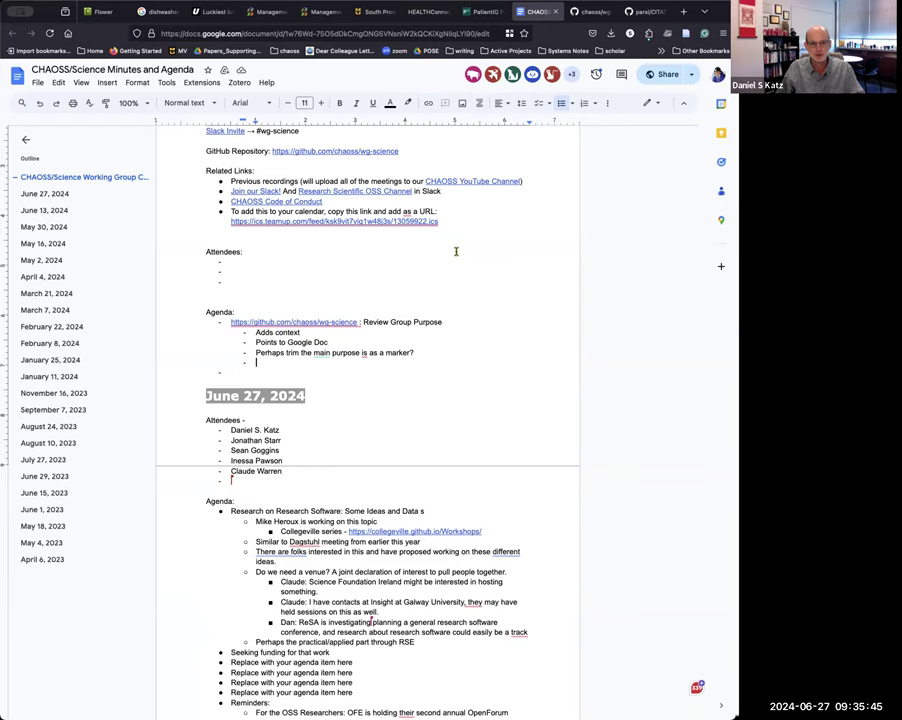
pyautogui.write('Work')
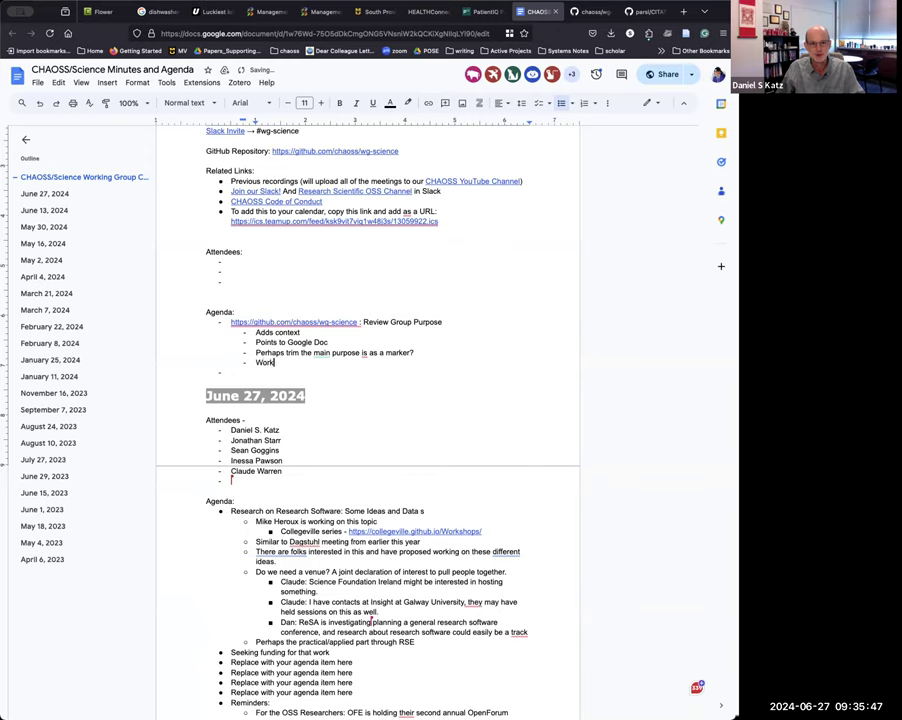
pyautogui.write('ing Groups')
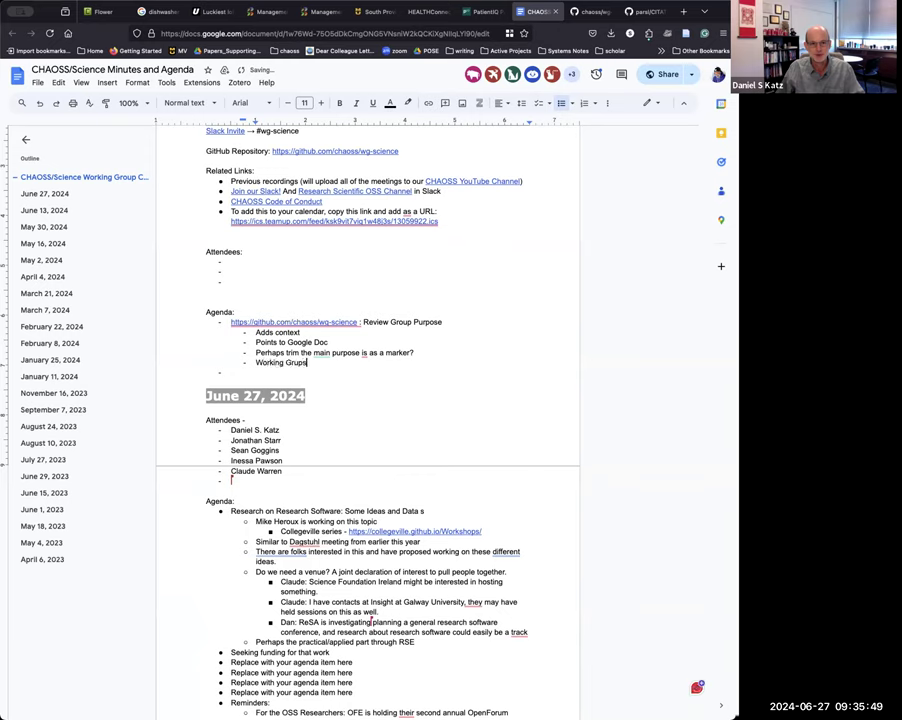
pyautogui.write('v')
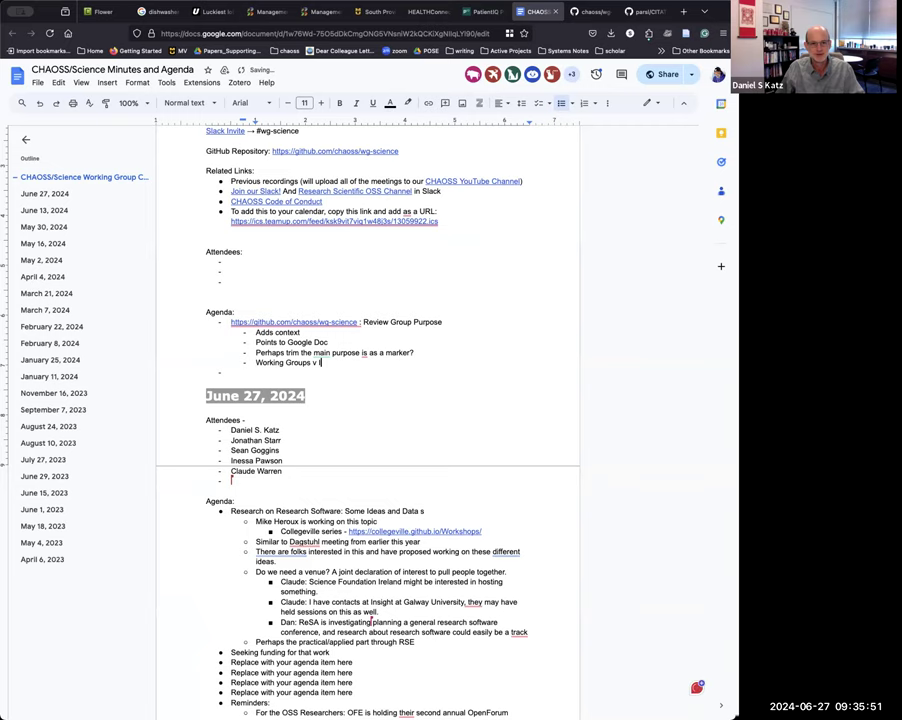
pyautogui.write('nterest Groups')
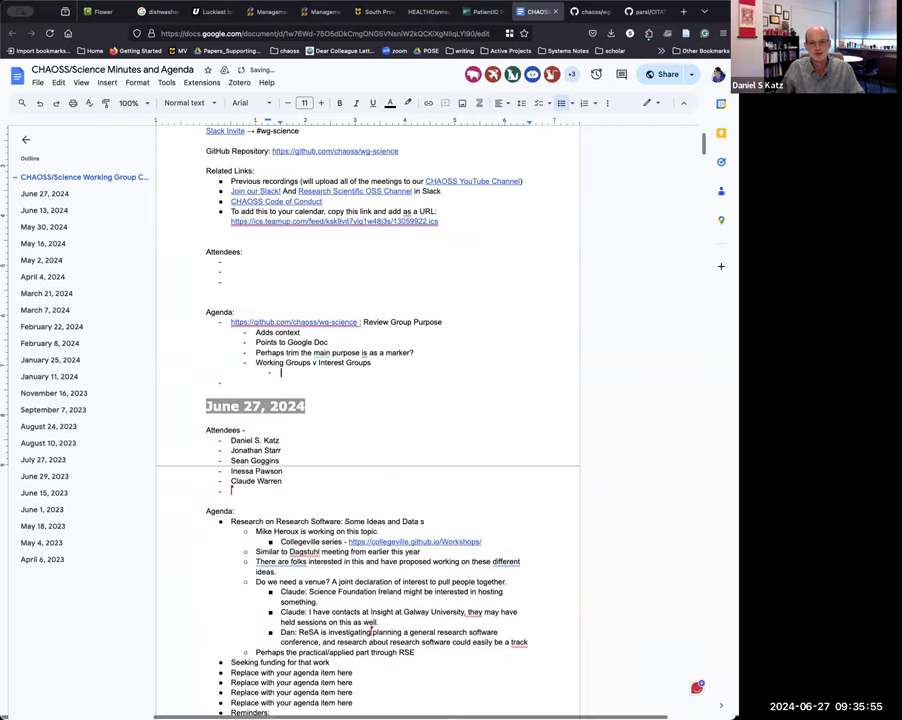
pyautogui.write('Working:')
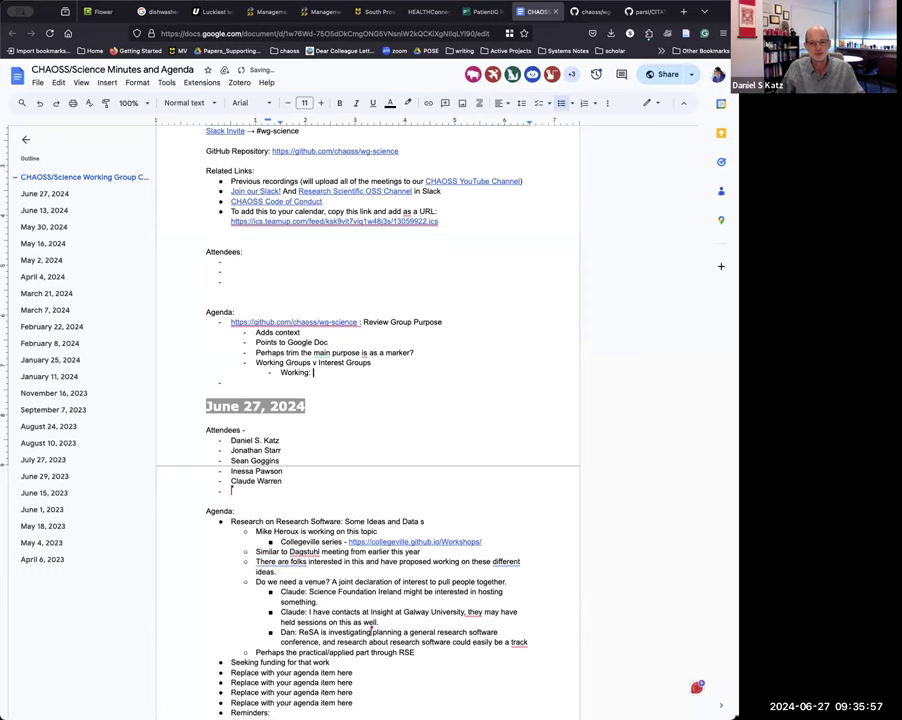
pyautogui.write('Short term/Time')
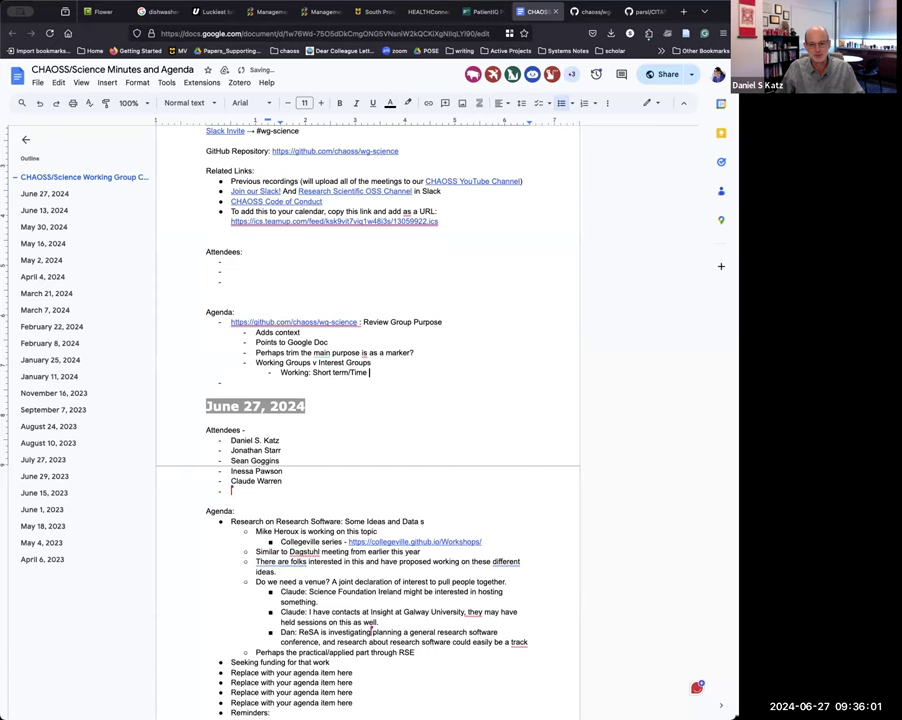
pyautogui.write('Limited Goals')
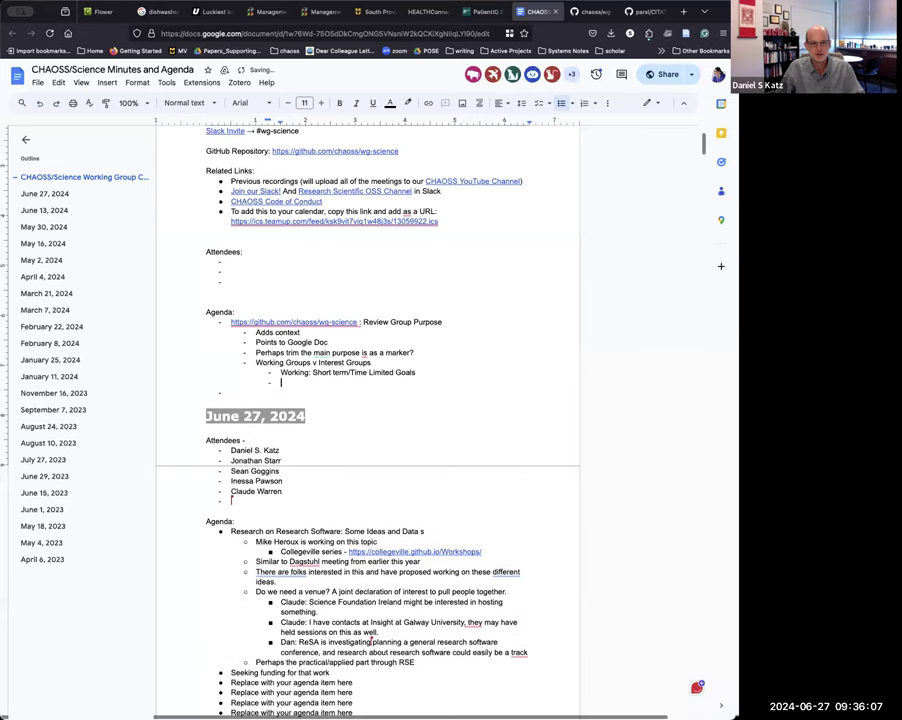
pyautogui.write('Interest: More')
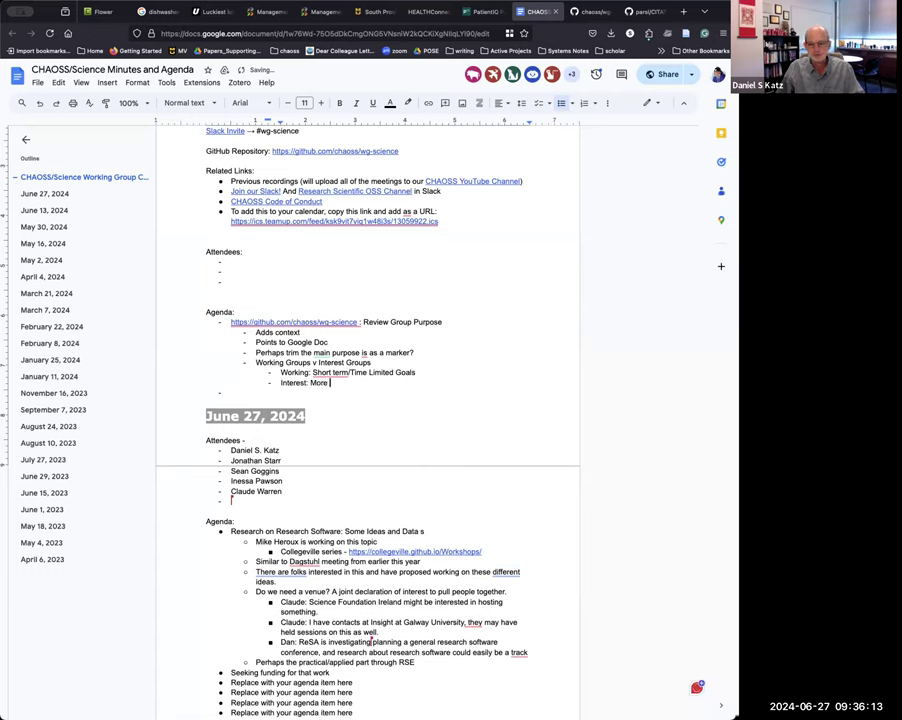
pyautogui.write('sustained')
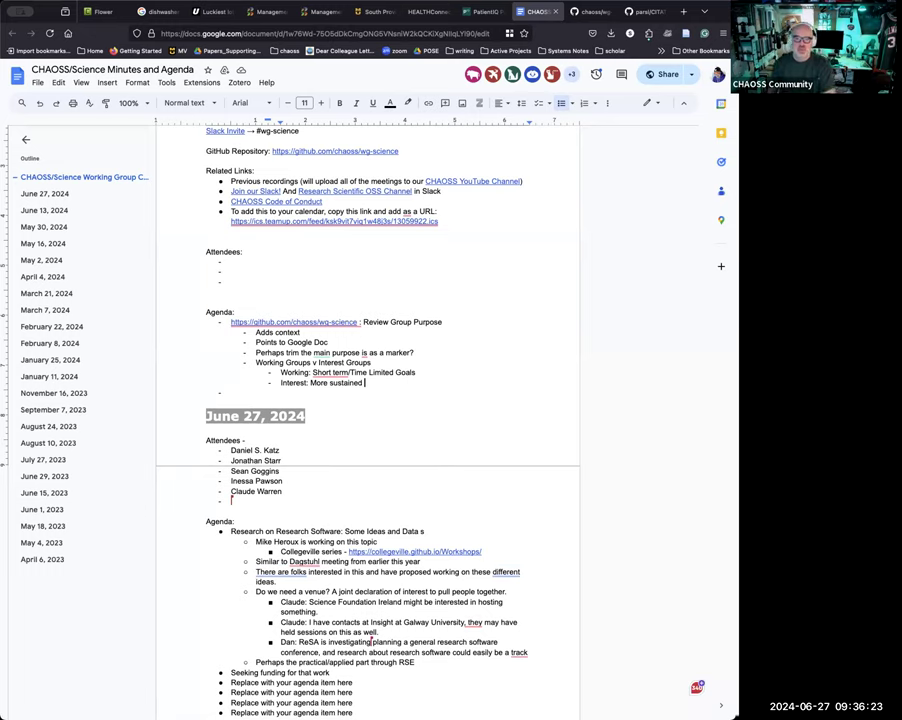
pyautogui.moveTo(504, 218)
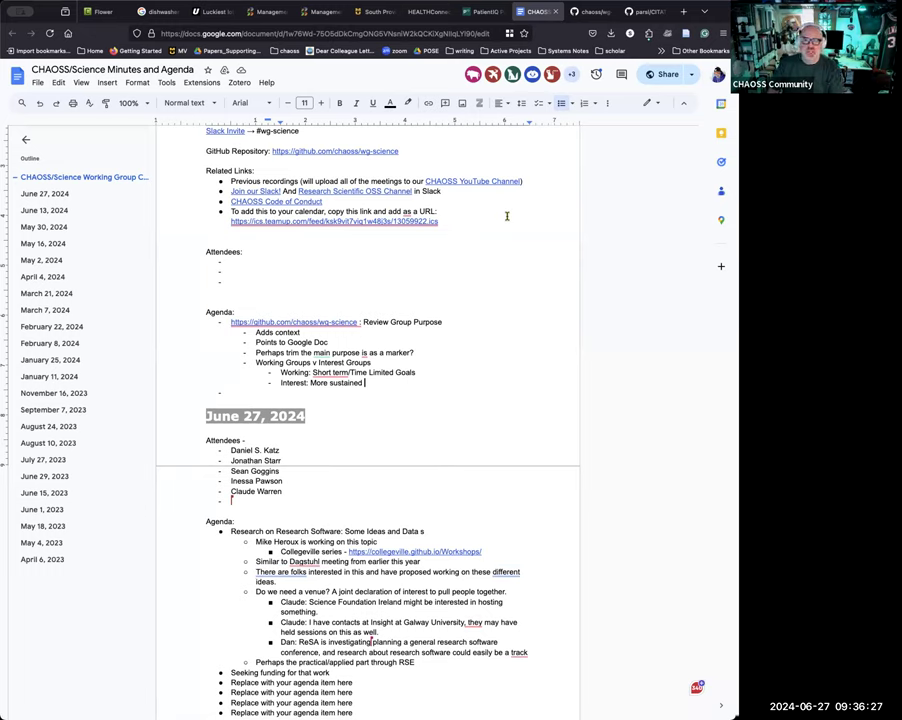
pyautogui.moveTo(520, 214)
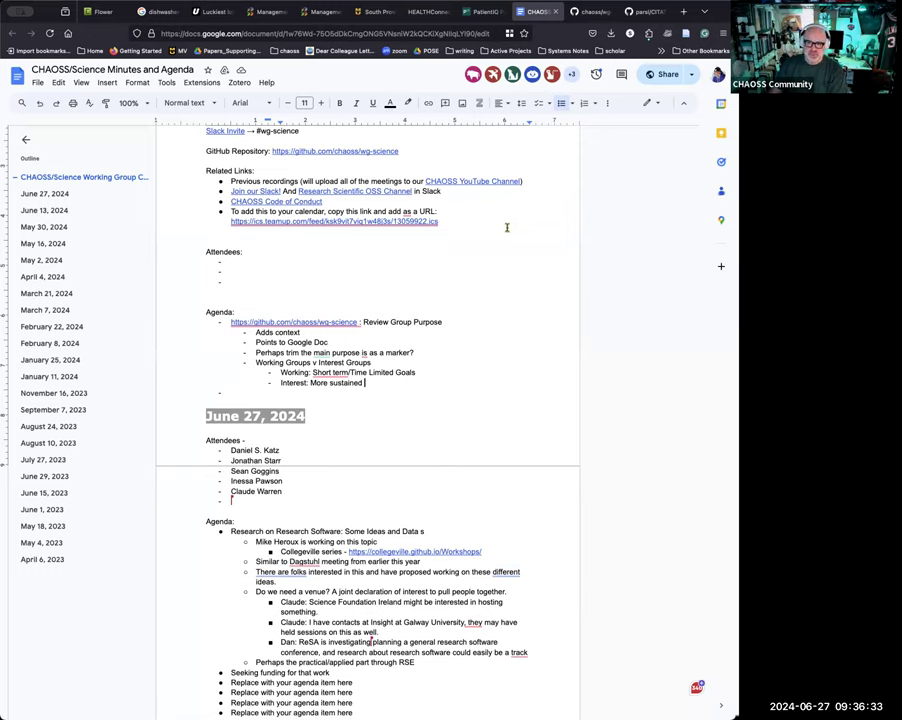
pyautogui.rightClick(508, 224)
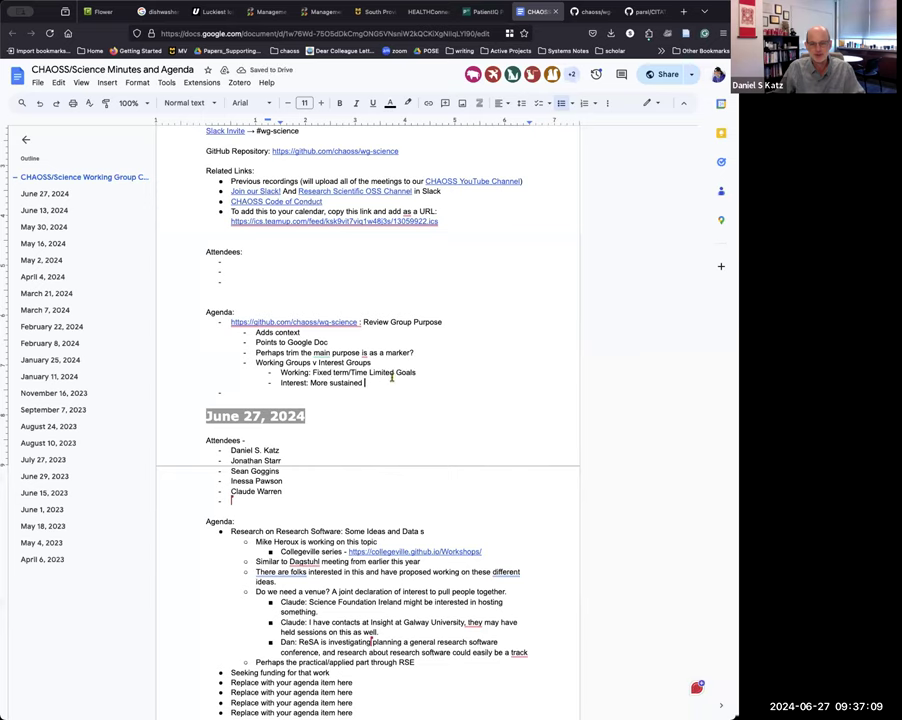
# Add the USRSE note: working groups aim to do something, interest groups needn't have goals.
pyautogui.write('USRSE')
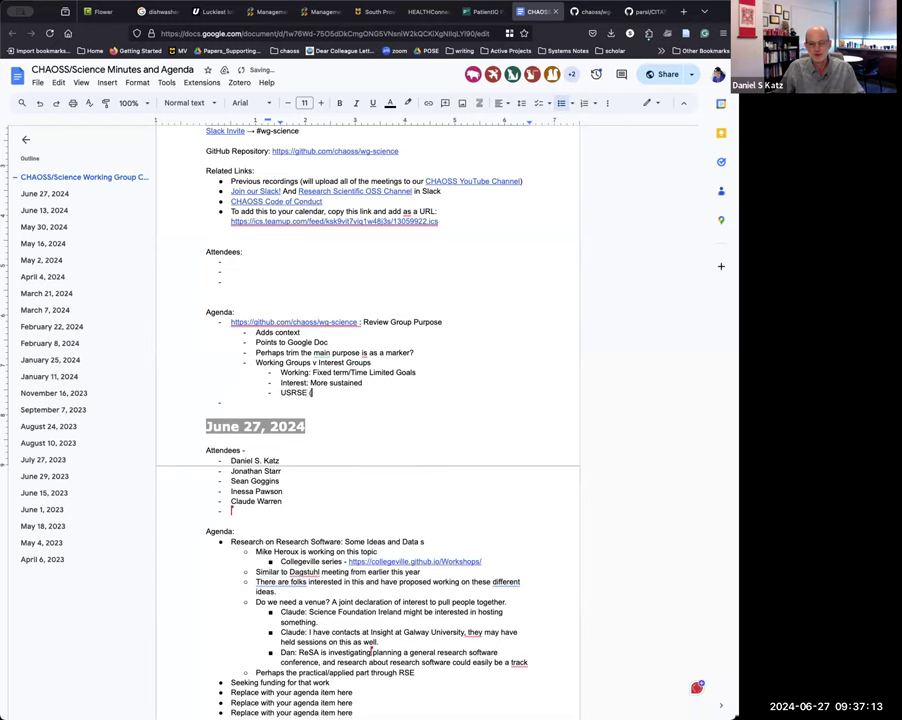
pyautogui.write('(US Research')
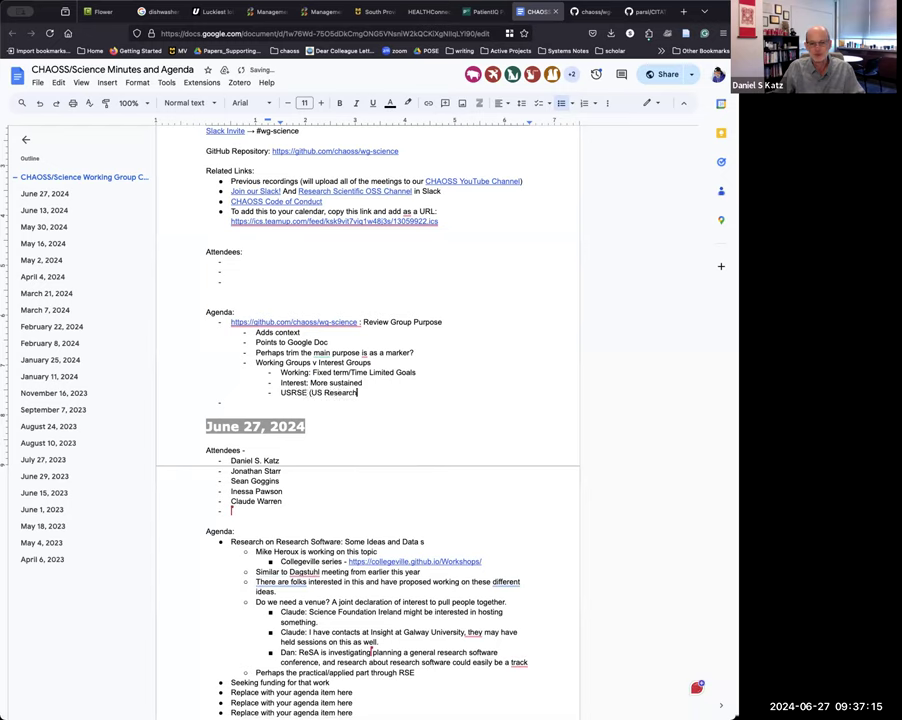
pyautogui.write('Software Engineers) Have')
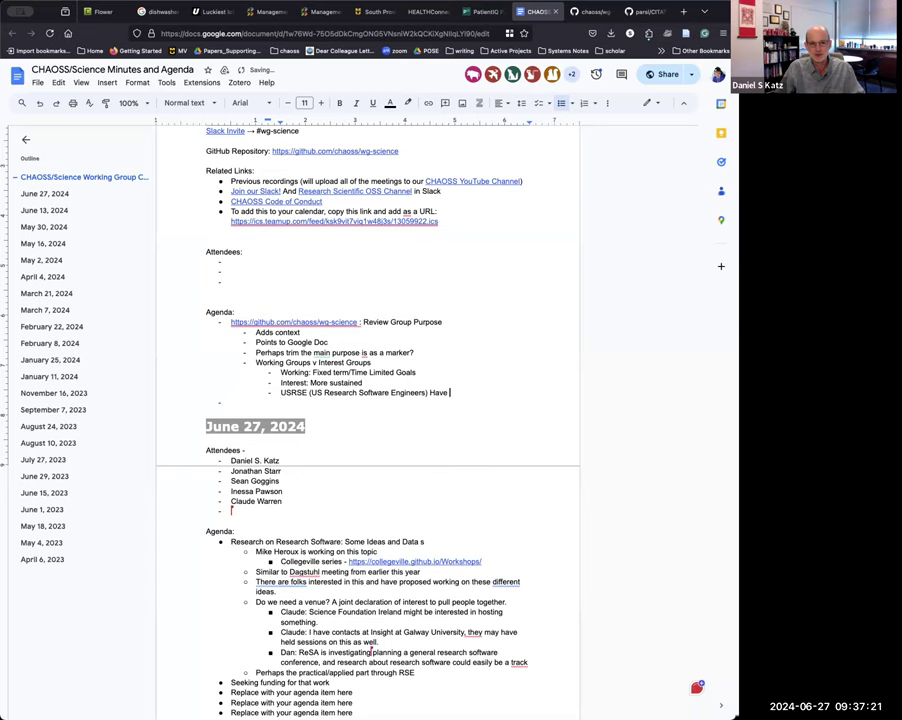
pyautogui.write('ongoing working')
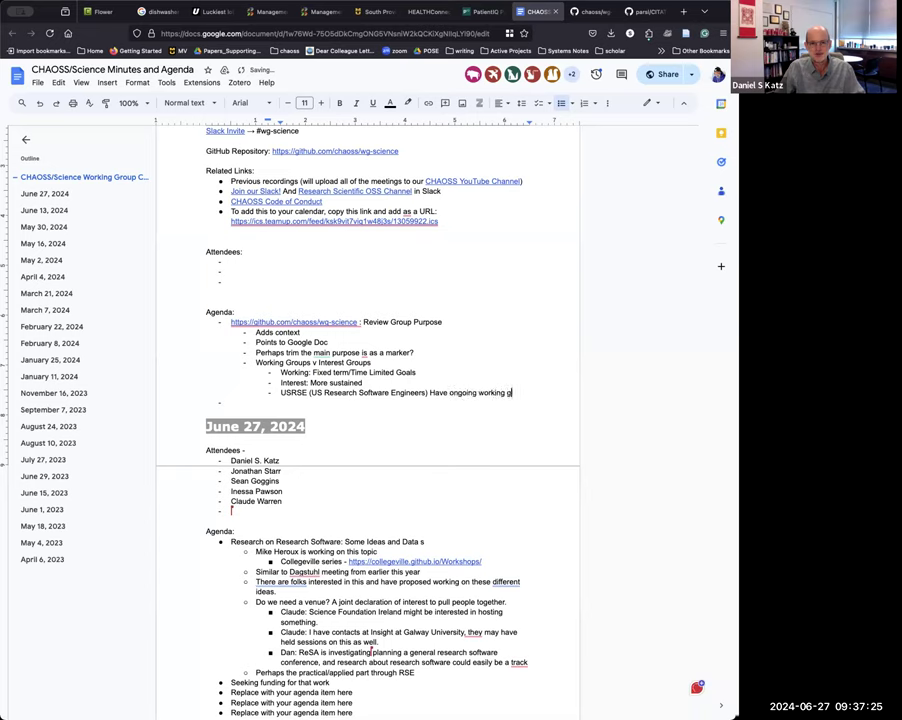
pyautogui.write('groups. Working groups are intended to do')
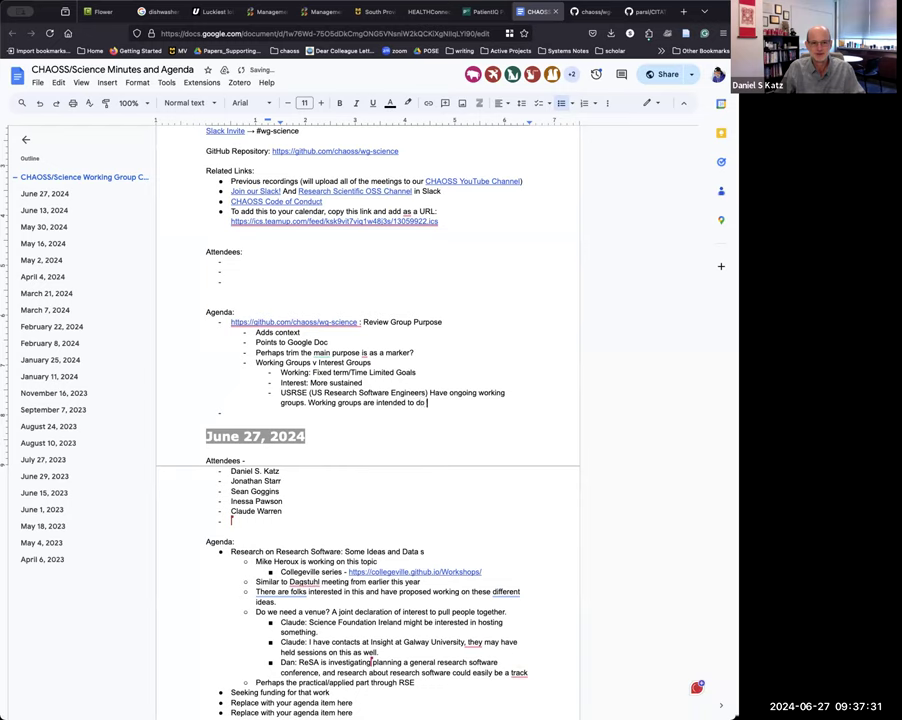
pyautogui.write("something, whereas interest groups don't necessarily hav")
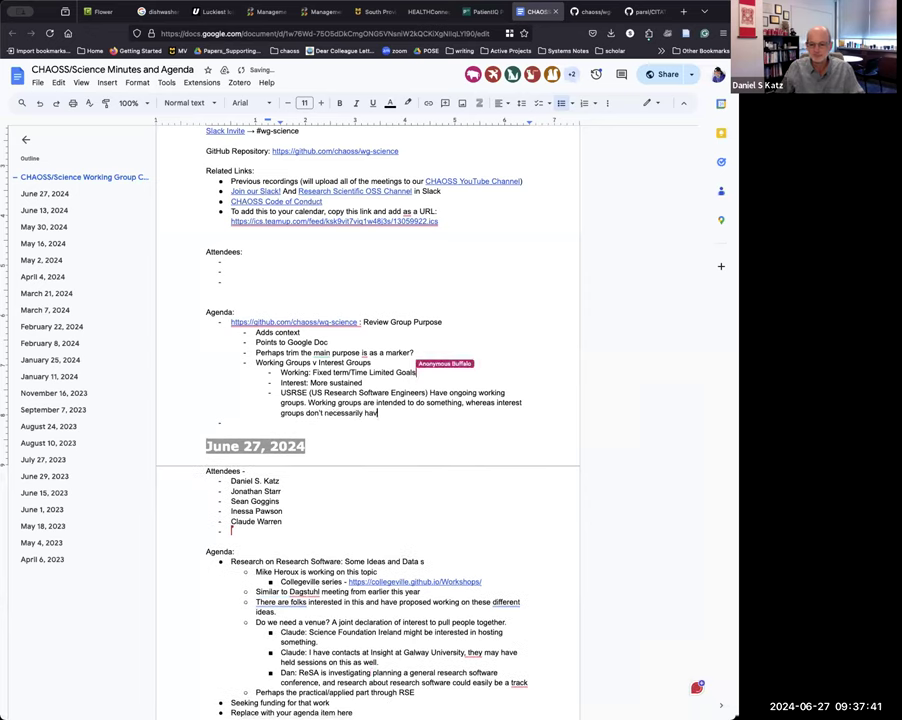
pyautogui.write('these goals.')
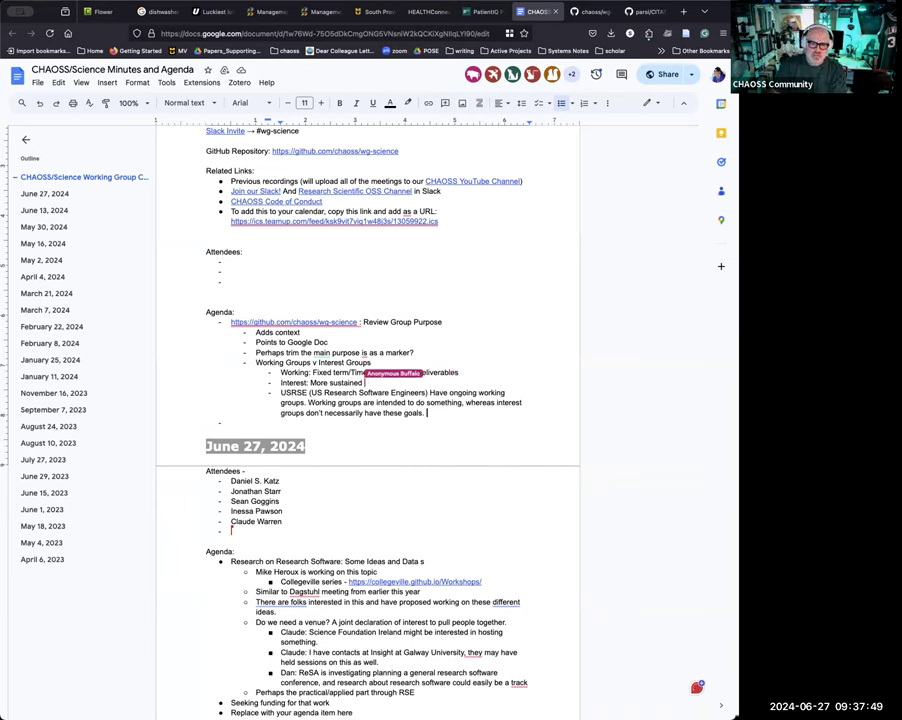
# Note interest groups have no specific outcome and label the definitions with an 'RDA' bullet.
pyautogui.write('no')
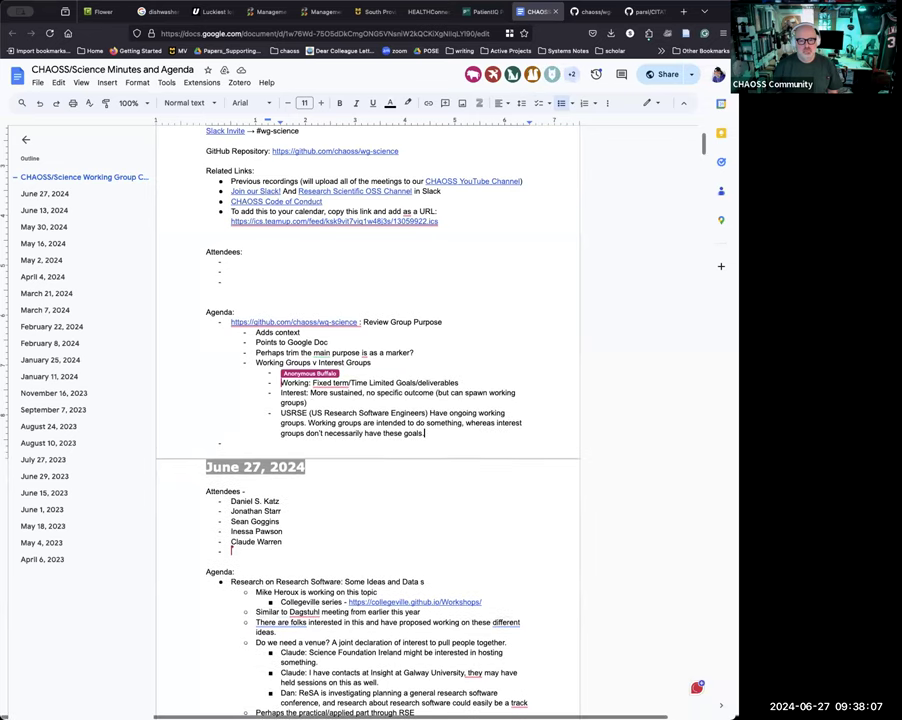
pyautogui.write('RDA')
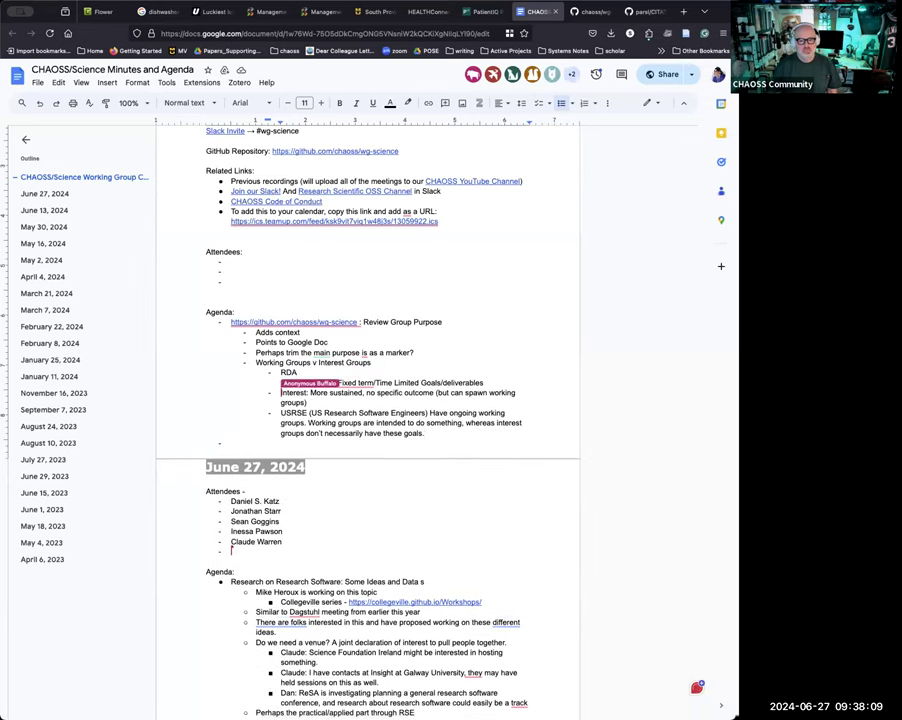